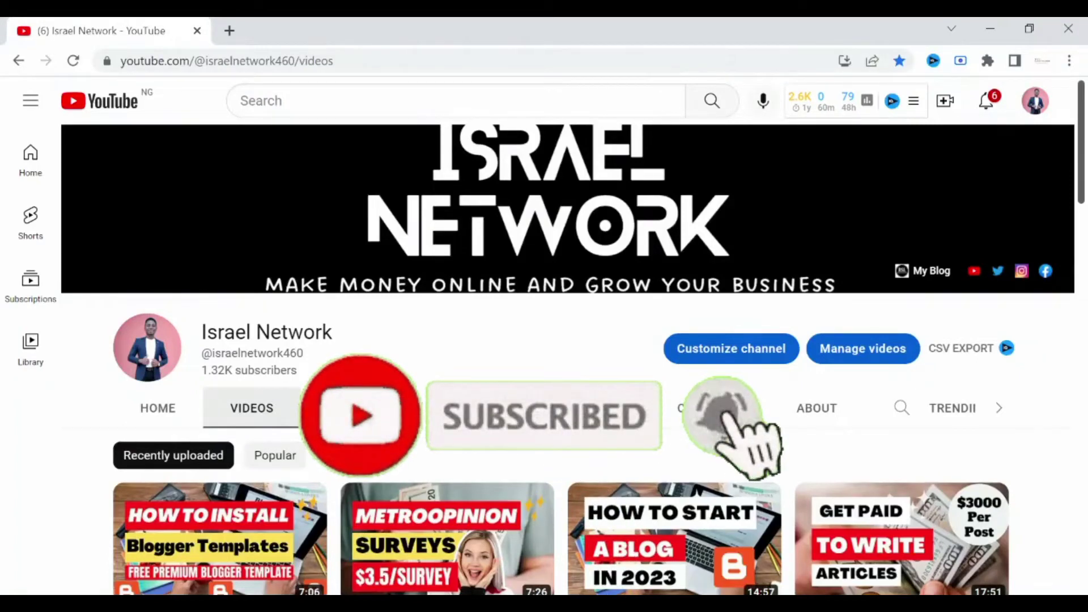
Open a new Chrome tab and launch Blogger from the Google apps menu.
{"action": "left_click", "coordinate": [721, 417]}
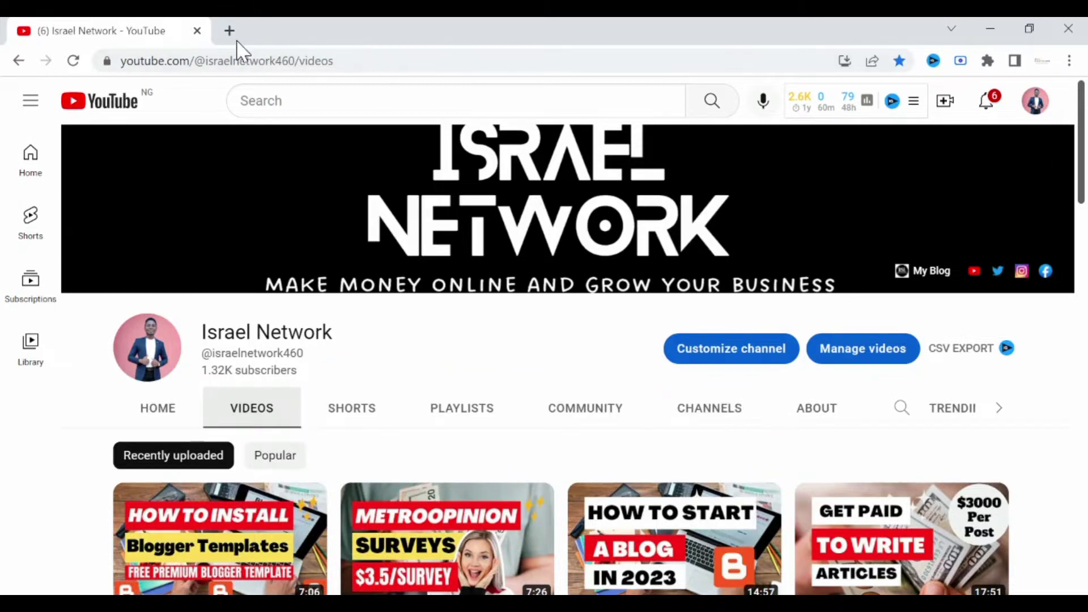
{"action": "left_click", "coordinate": [229, 30]}
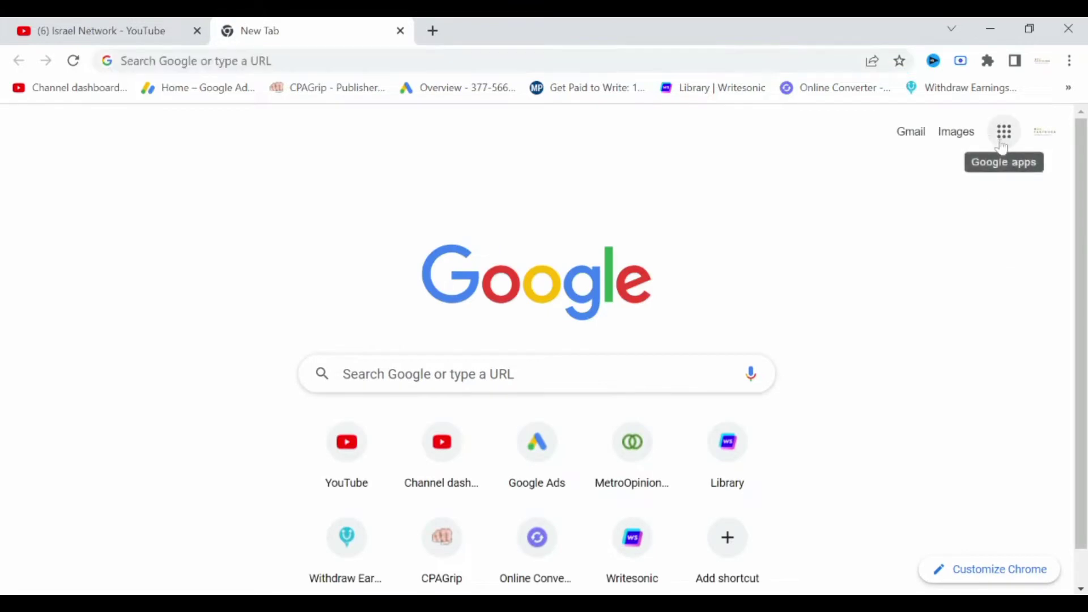
{"action": "left_click", "coordinate": [1004, 131]}
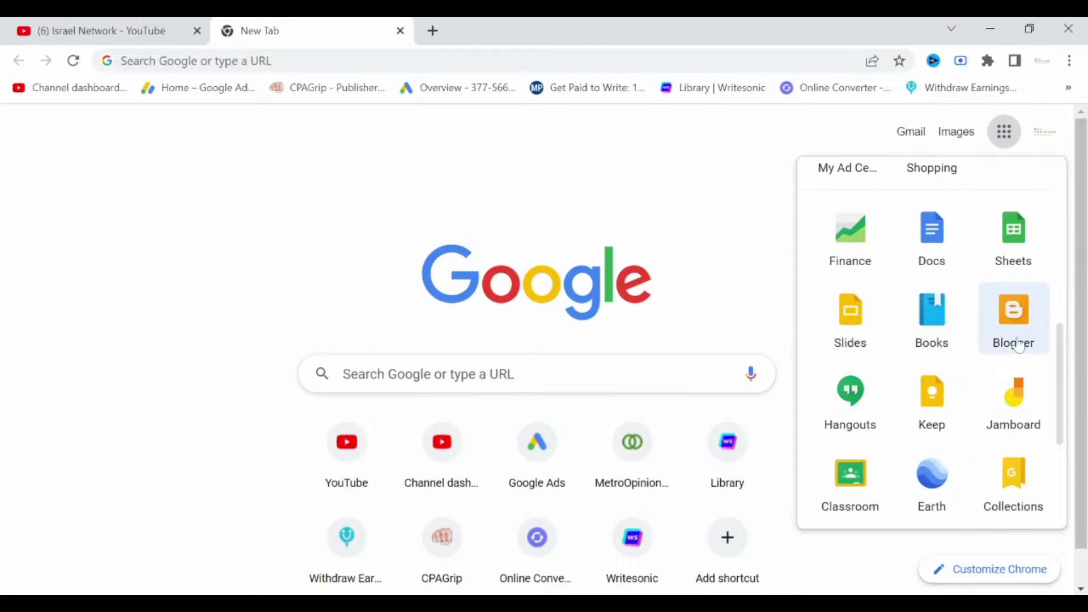
{"action": "left_click", "coordinate": [1013, 309]}
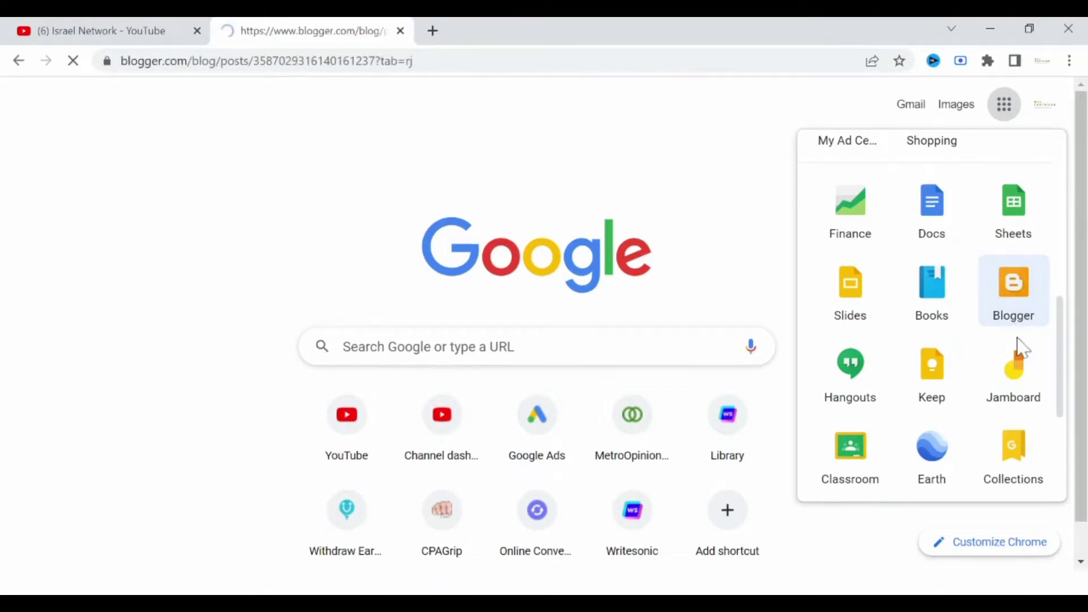
Switch the dashboard to the FOCUS ON BLOGGING 2023 blog and view its untitled draft.
{"action": "left_click", "coordinate": [1014, 290]}
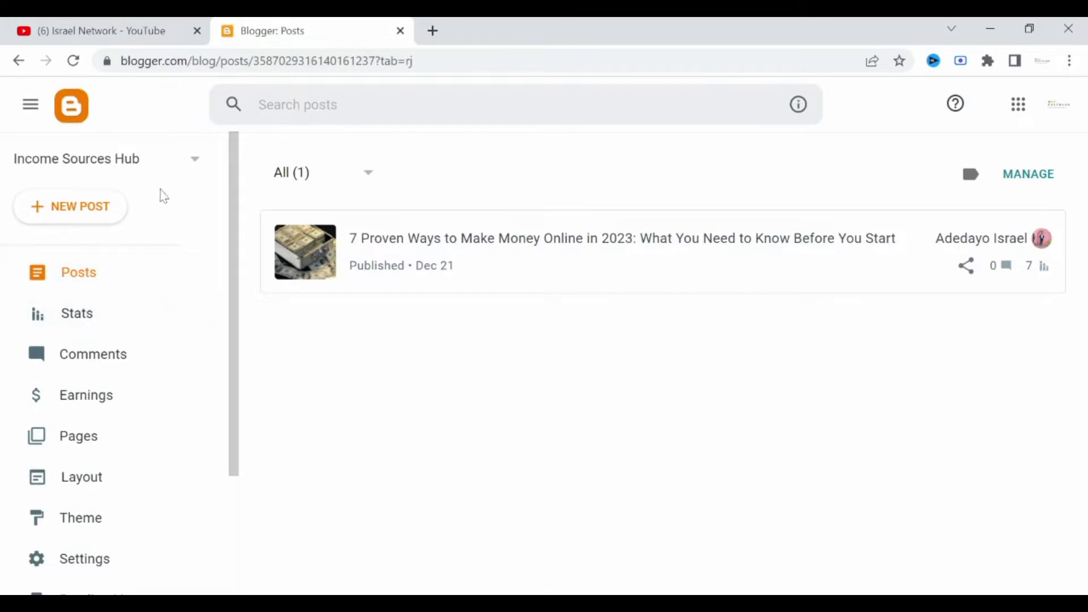
{"action": "mouse_move", "coordinate": [191, 161]}
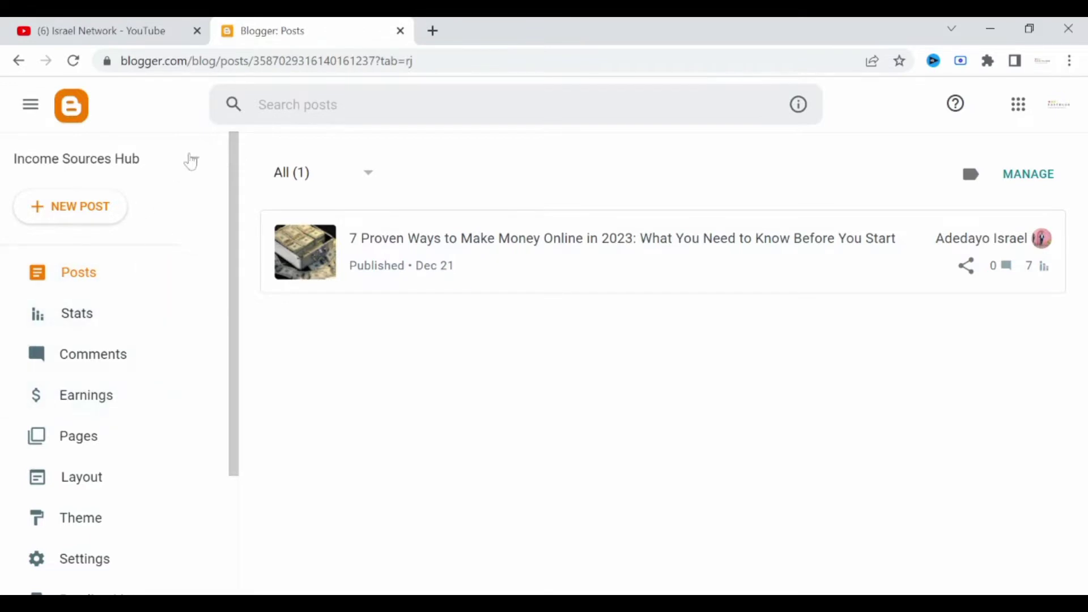
{"action": "left_click", "coordinate": [76, 158]}
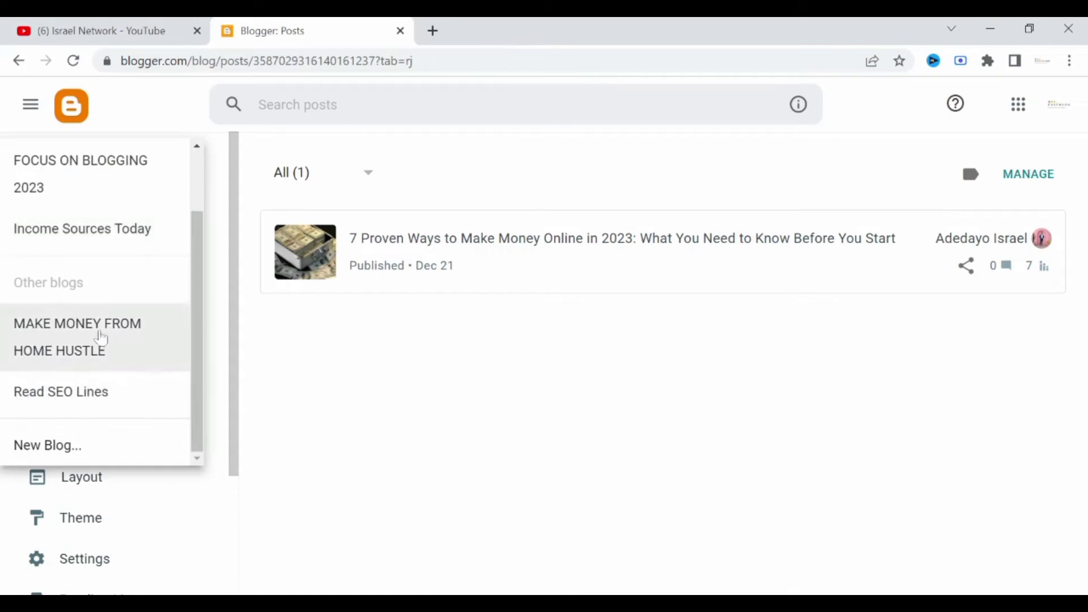
{"action": "left_click", "coordinate": [80, 173]}
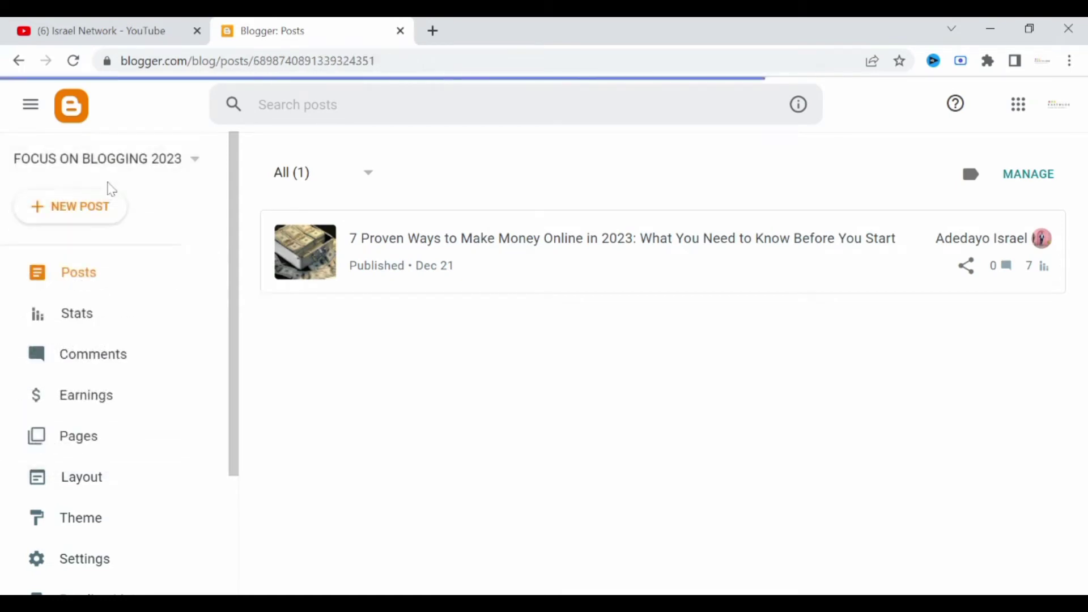
{"action": "left_click", "coordinate": [70, 207]}
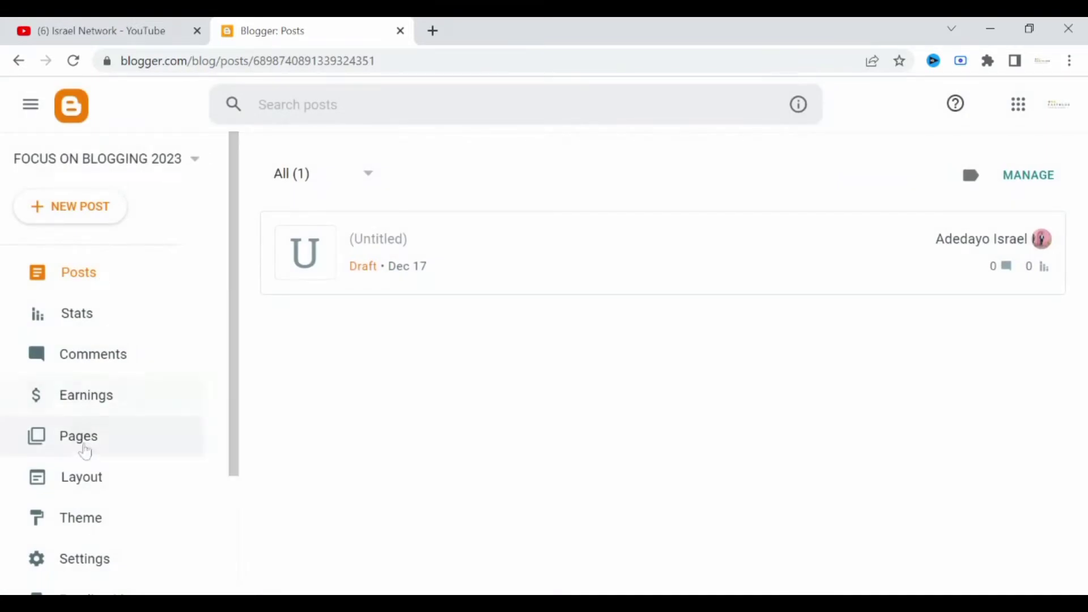
{"action": "scroll", "scroll_direction": "down", "scroll_amount": 3}
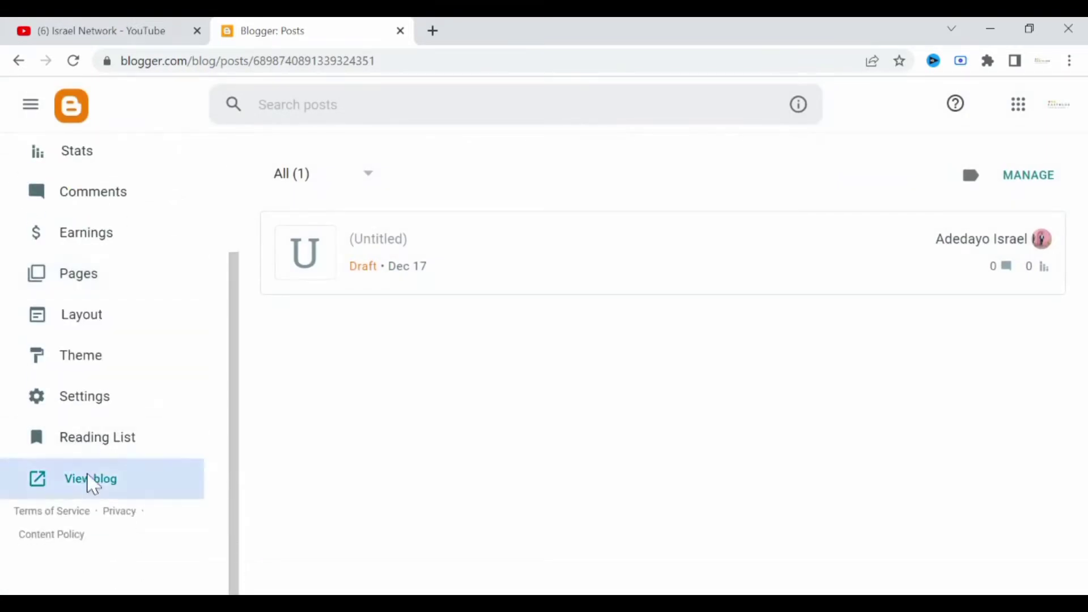
View the live Musa-themed FOCUS ON BLOGGING 2023 blog and scroll through it.
{"action": "left_click", "coordinate": [90, 479]}
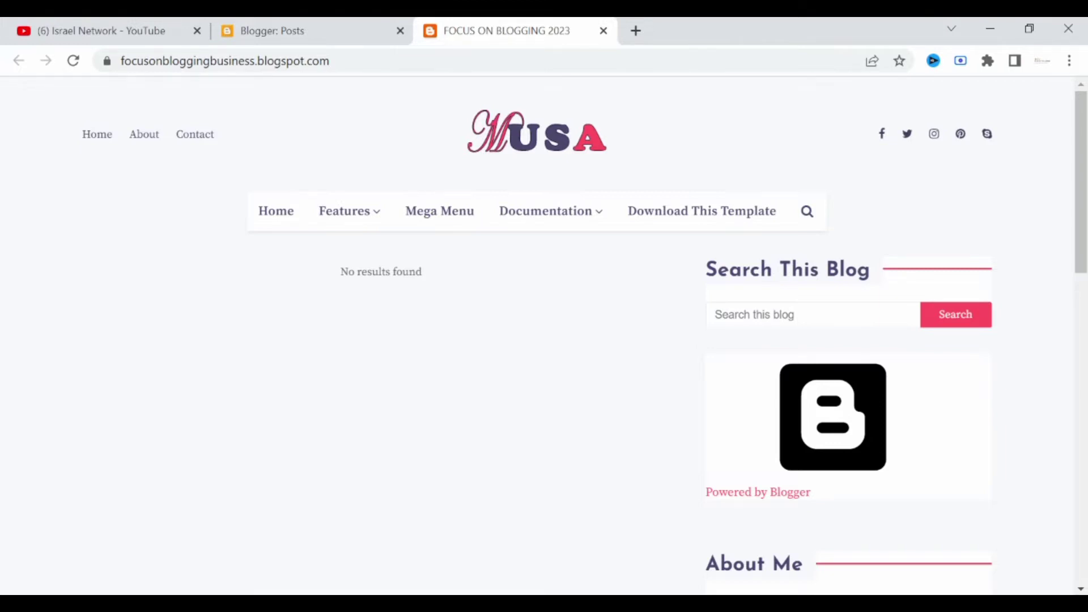
{"action": "mouse_move", "coordinate": [77, 347]}
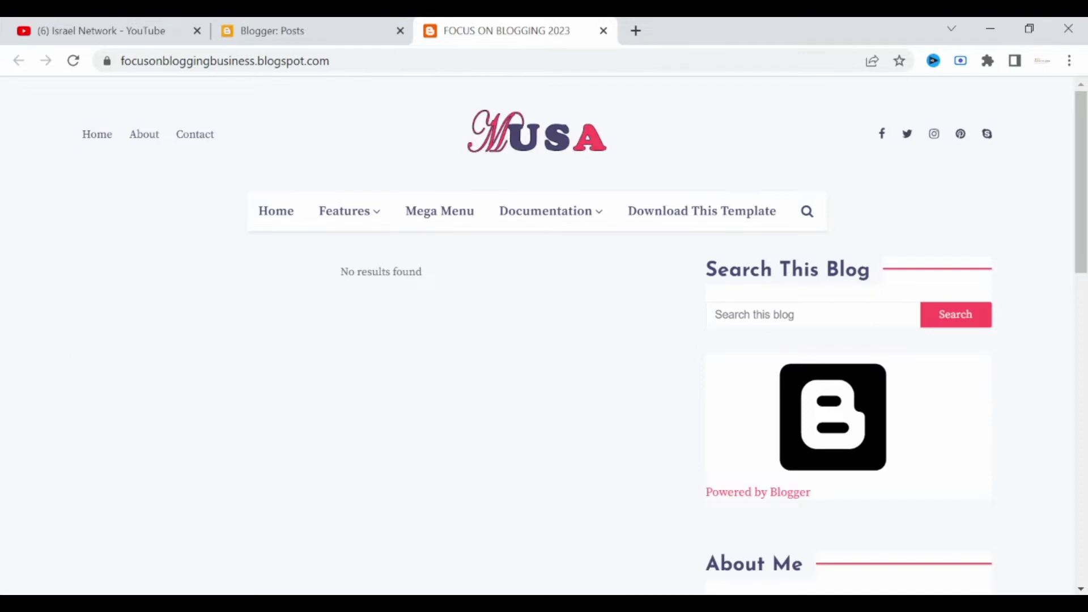
{"action": "mouse_move", "coordinate": [195, 134]}
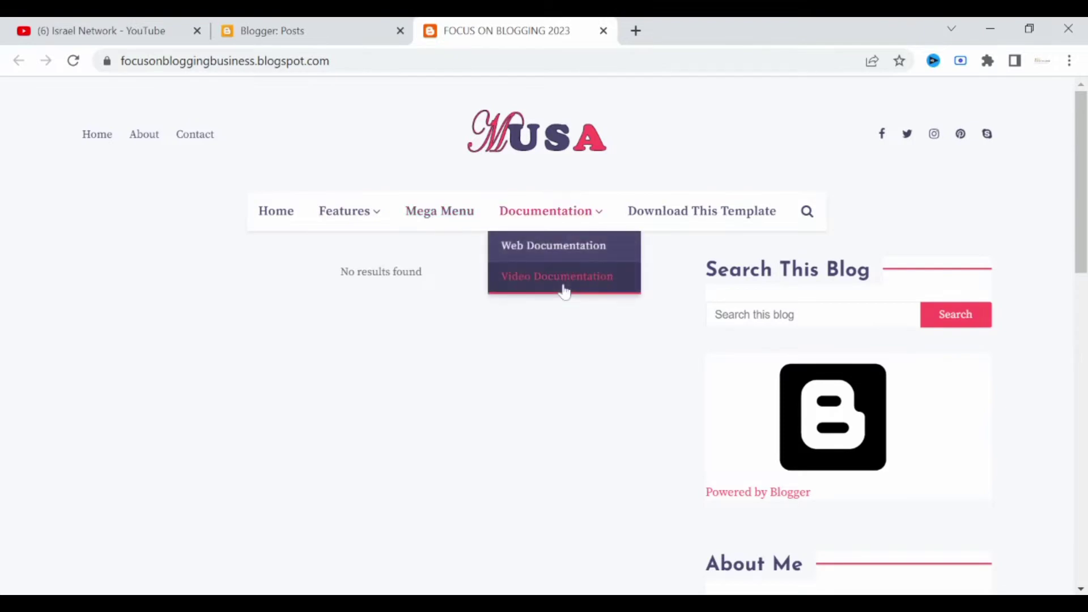
{"action": "scroll", "scroll_direction": "down", "scroll_amount": 3}
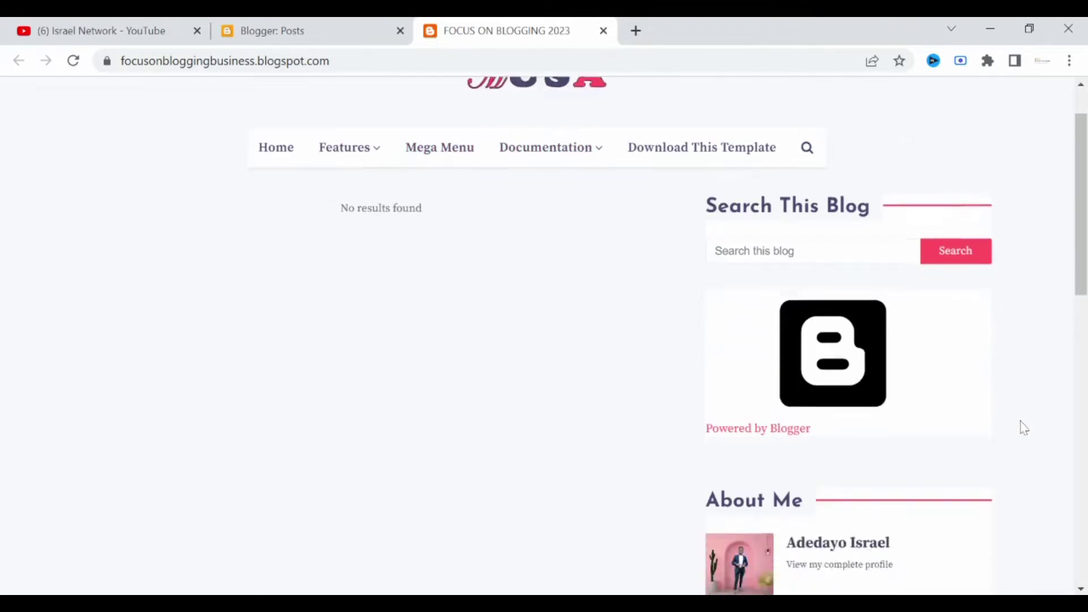
{"action": "scroll", "scroll_direction": "down", "scroll_amount": 3}
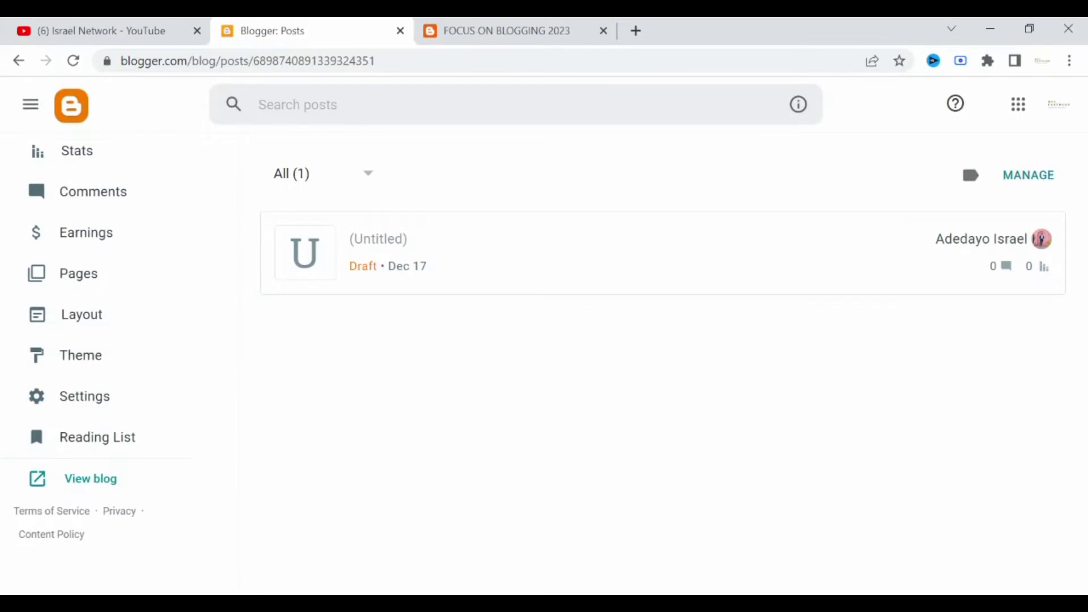
Scroll the Israel Network channel's videos to its older Blogger template and SEO tutorials.
{"action": "left_click", "coordinate": [97, 31]}
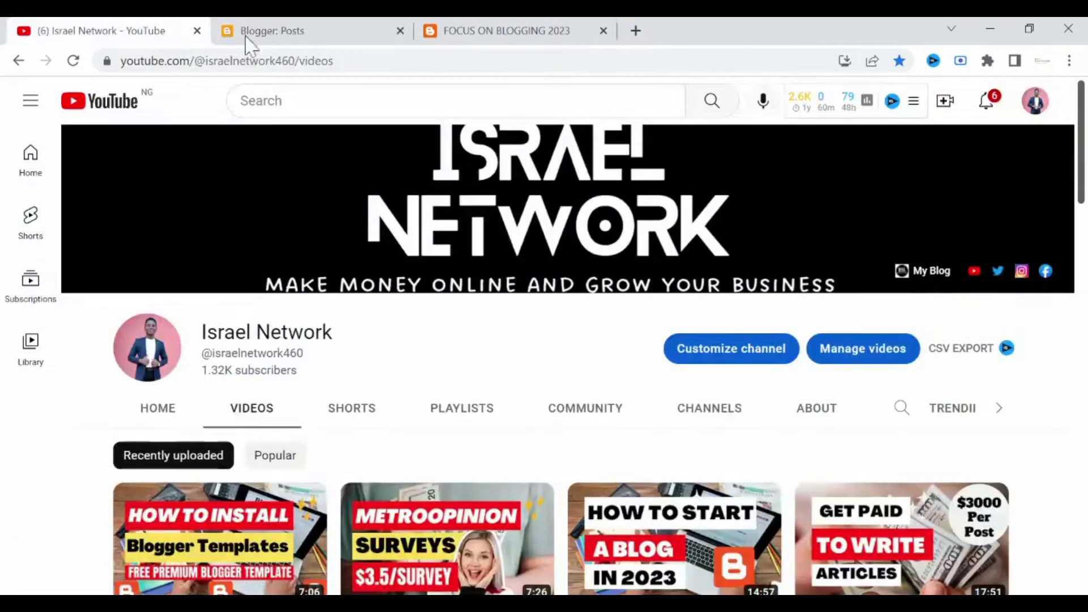
{"action": "scroll", "scroll_direction": "down", "scroll_amount": 3}
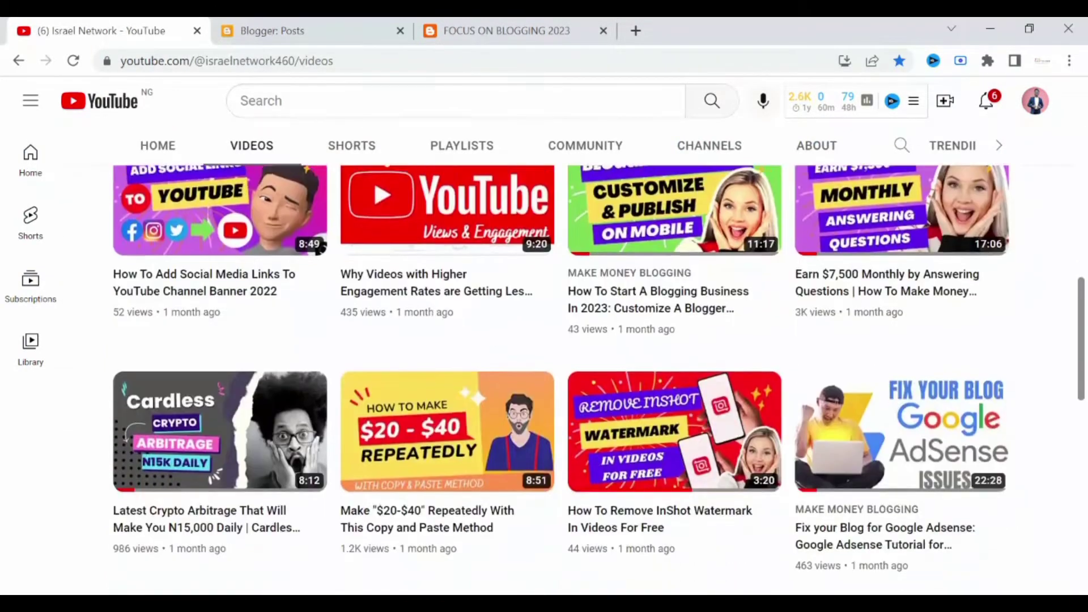
{"action": "scroll", "scroll_direction": "down", "scroll_amount": 3}
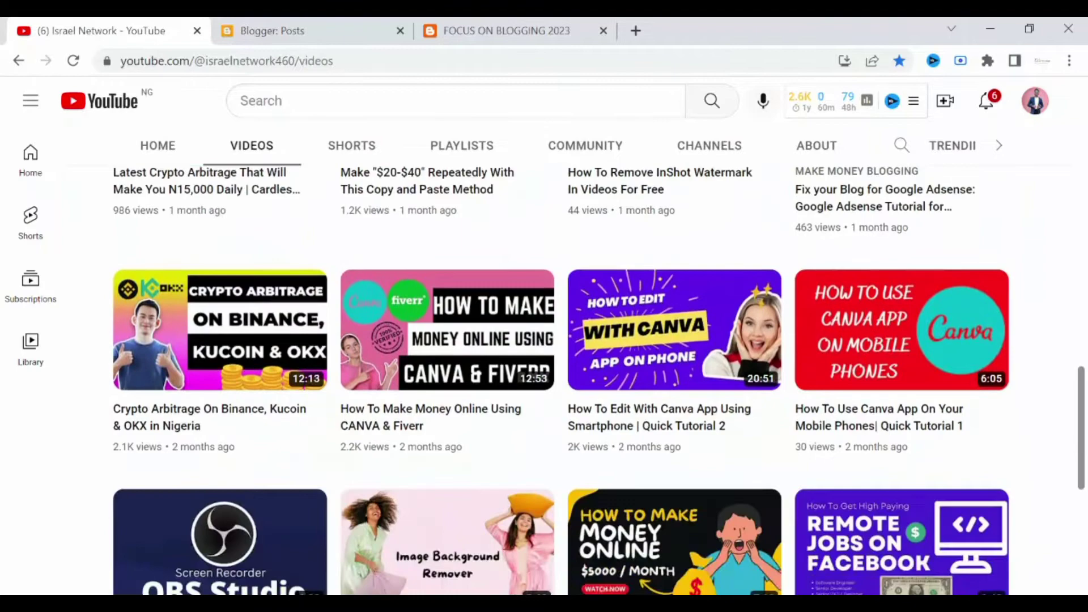
{"action": "scroll", "scroll_direction": "down", "scroll_amount": 3}
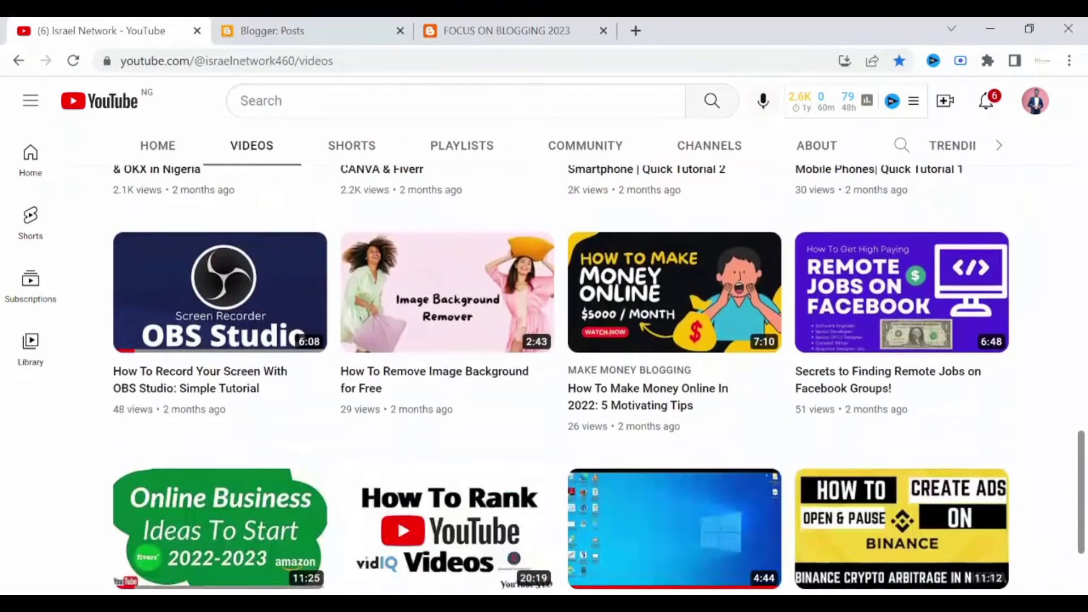
{"action": "scroll", "scroll_direction": "down", "scroll_amount": 3}
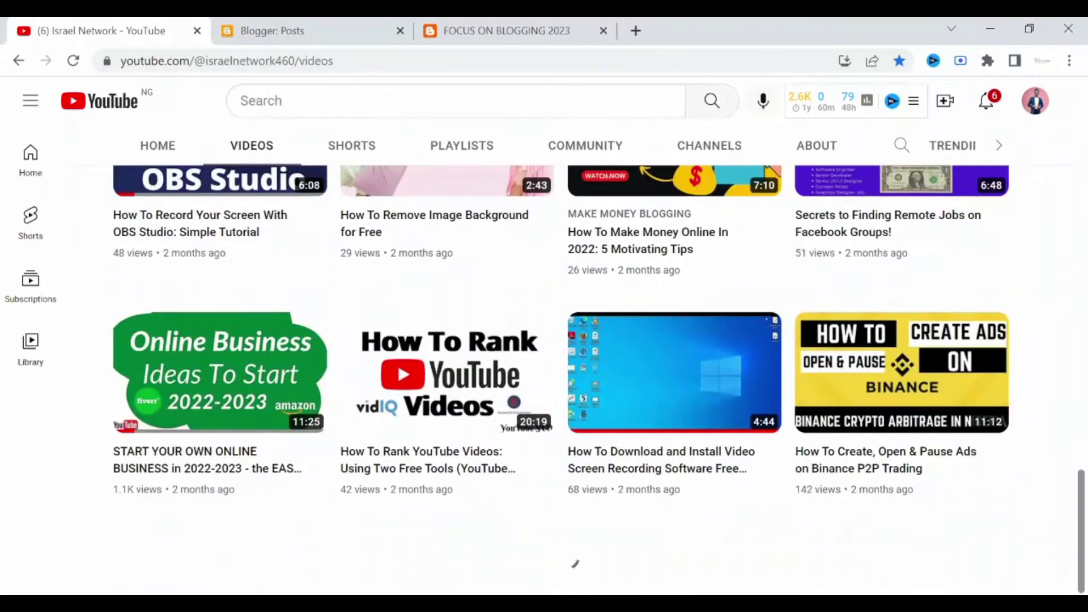
{"action": "scroll", "scroll_direction": "down", "scroll_amount": 3}
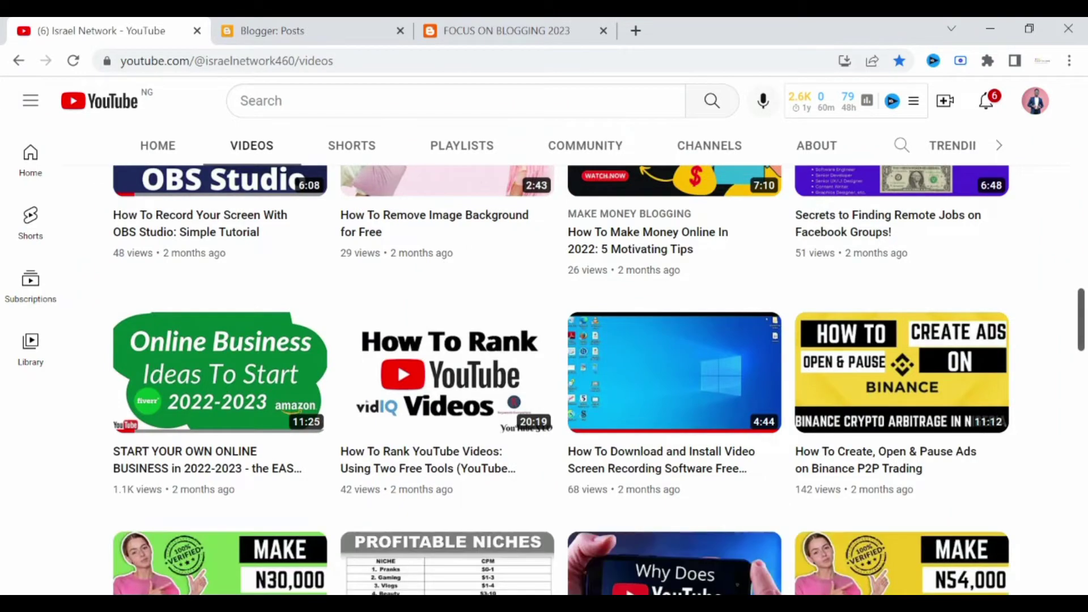
{"action": "scroll", "scroll_direction": "down", "scroll_amount": 3}
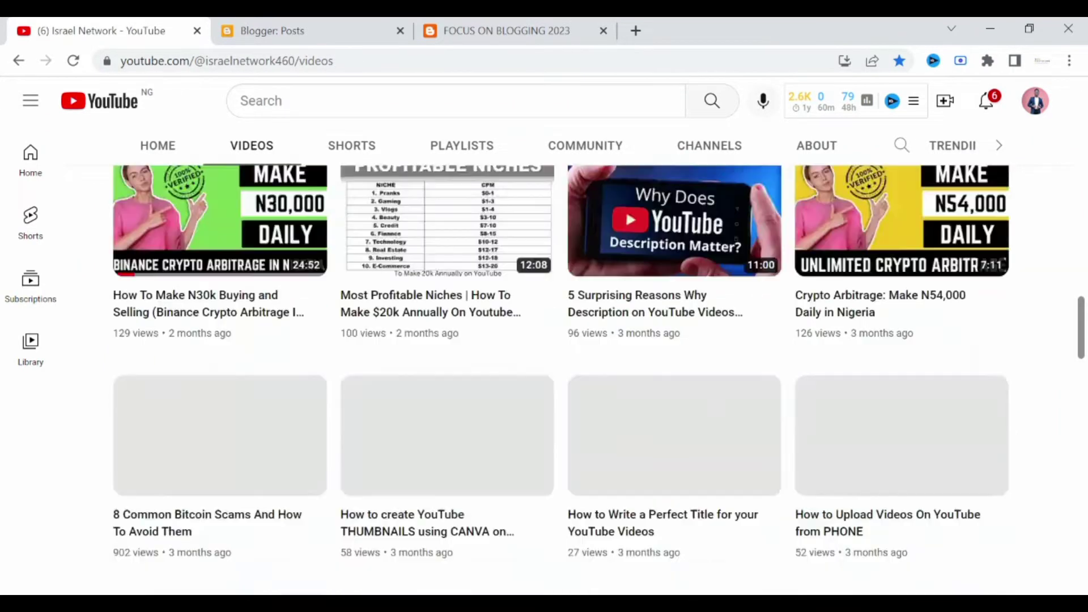
{"action": "scroll", "scroll_direction": "down", "scroll_amount": 3}
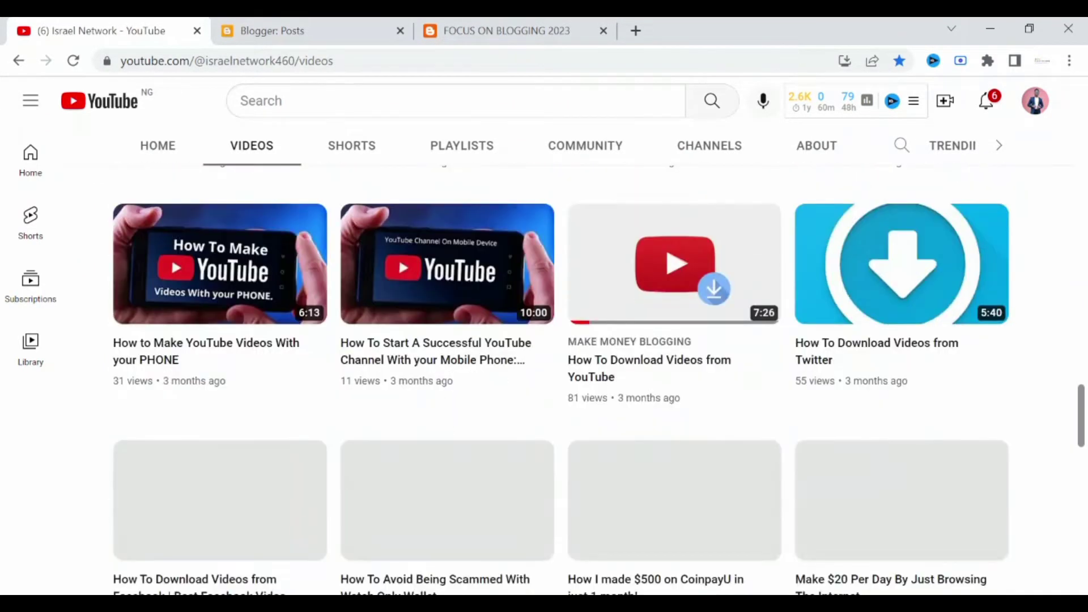
{"action": "scroll", "scroll_direction": "down", "scroll_amount": 3}
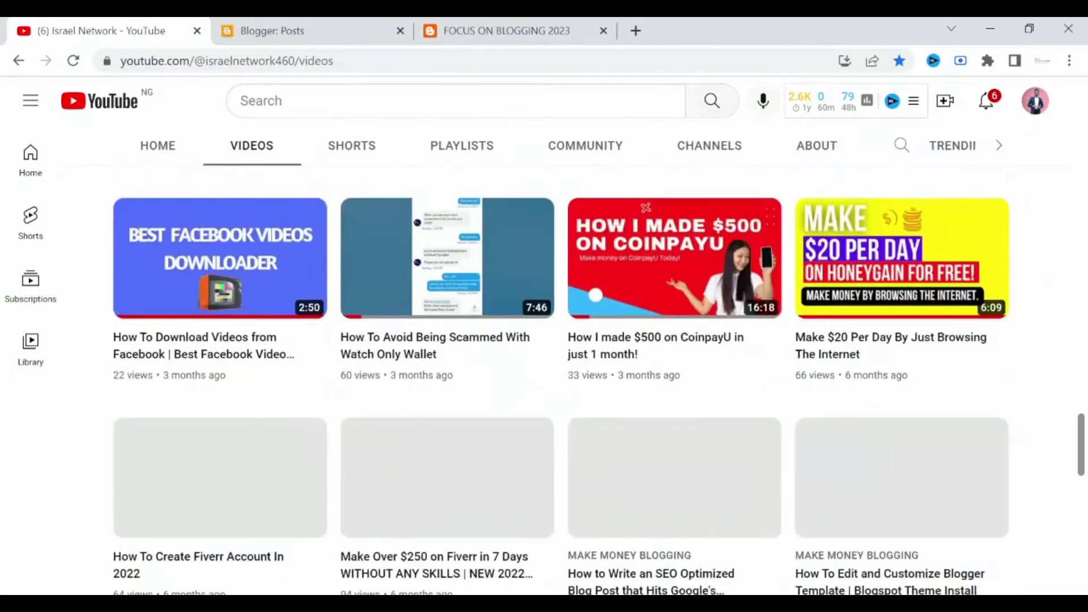
{"action": "scroll", "scroll_direction": "down", "scroll_amount": 3}
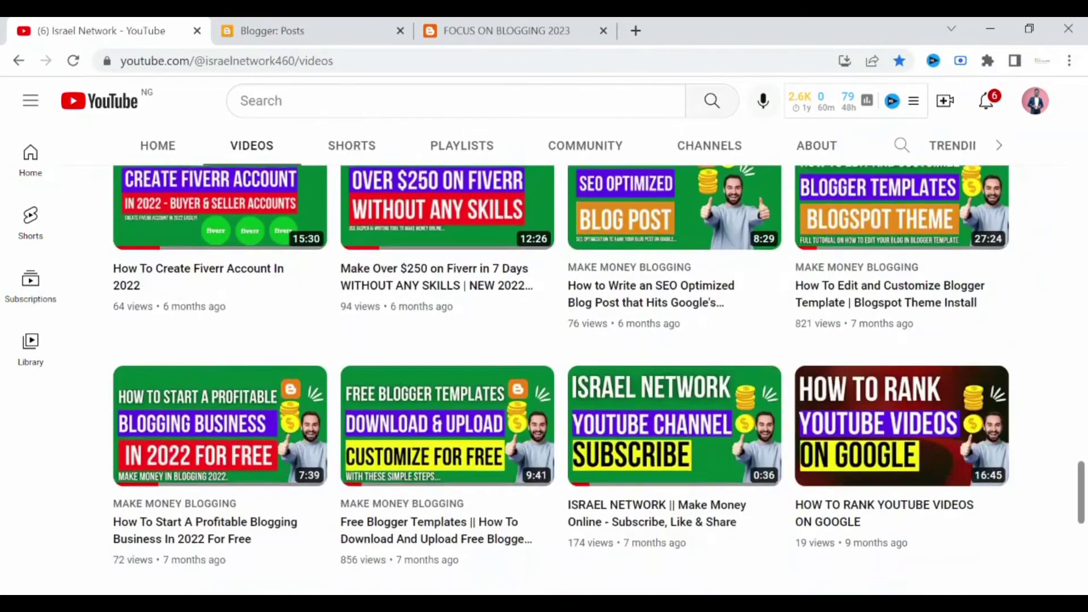
{"action": "scroll", "scroll_direction": "down", "scroll_amount": 3}
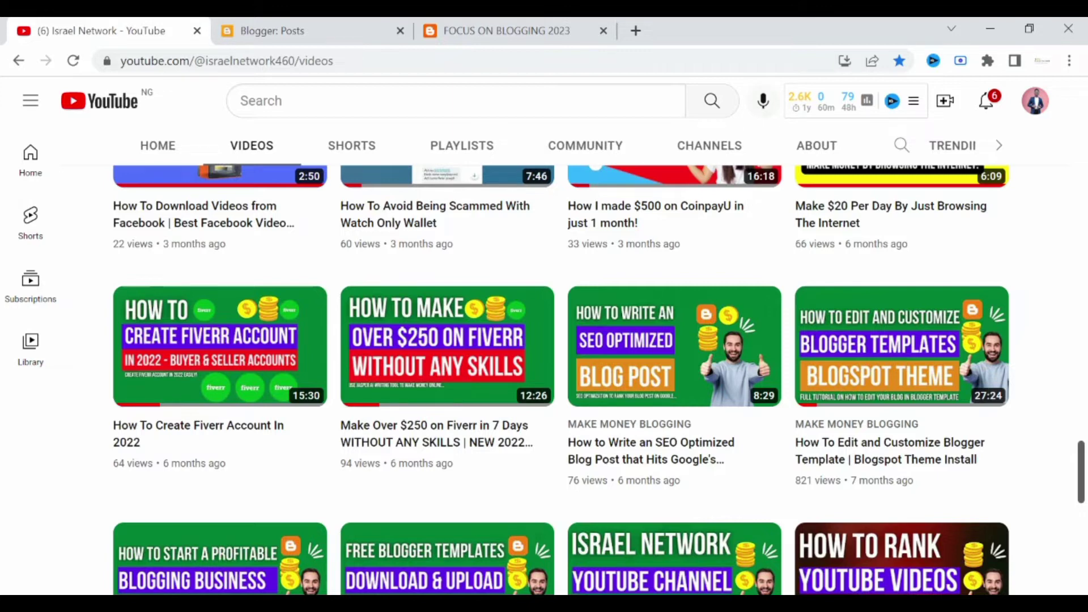
{"action": "left_click", "coordinate": [305, 30]}
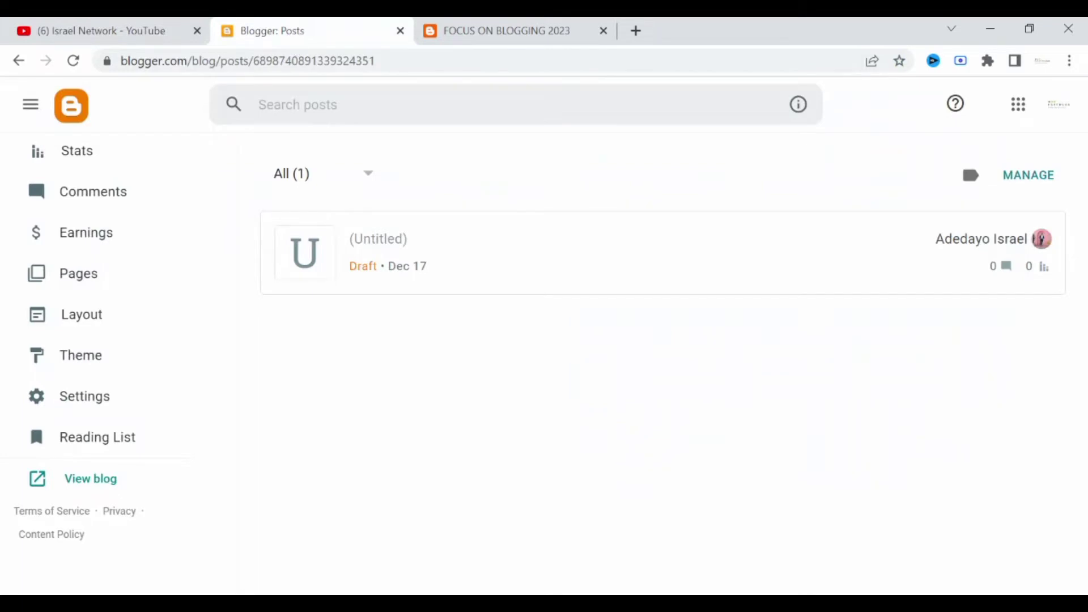
{"action": "mouse_move", "coordinate": [131, 111]}
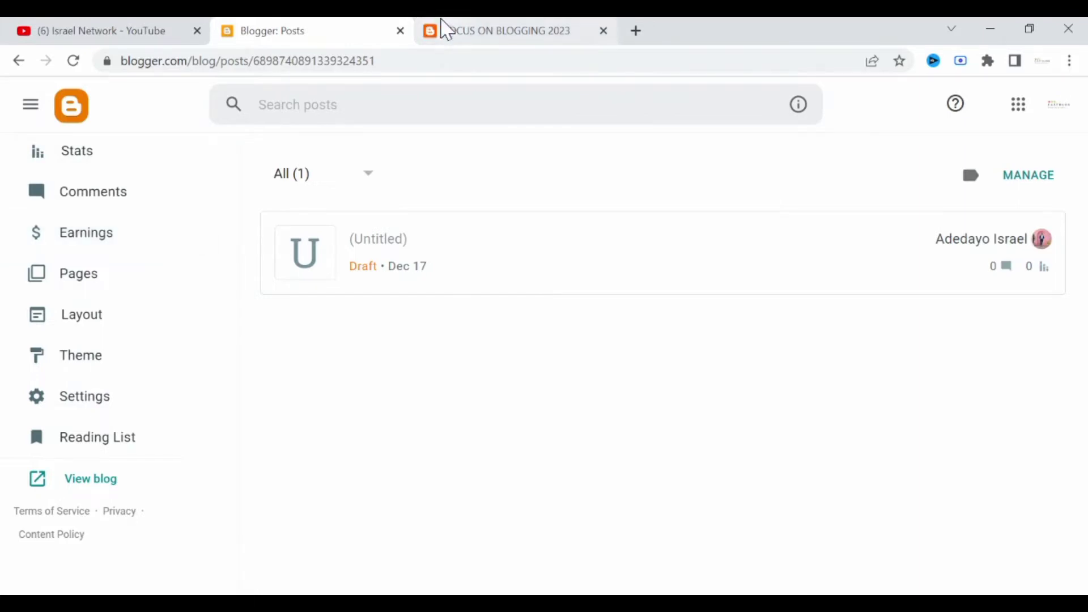
{"action": "left_click", "coordinate": [510, 31]}
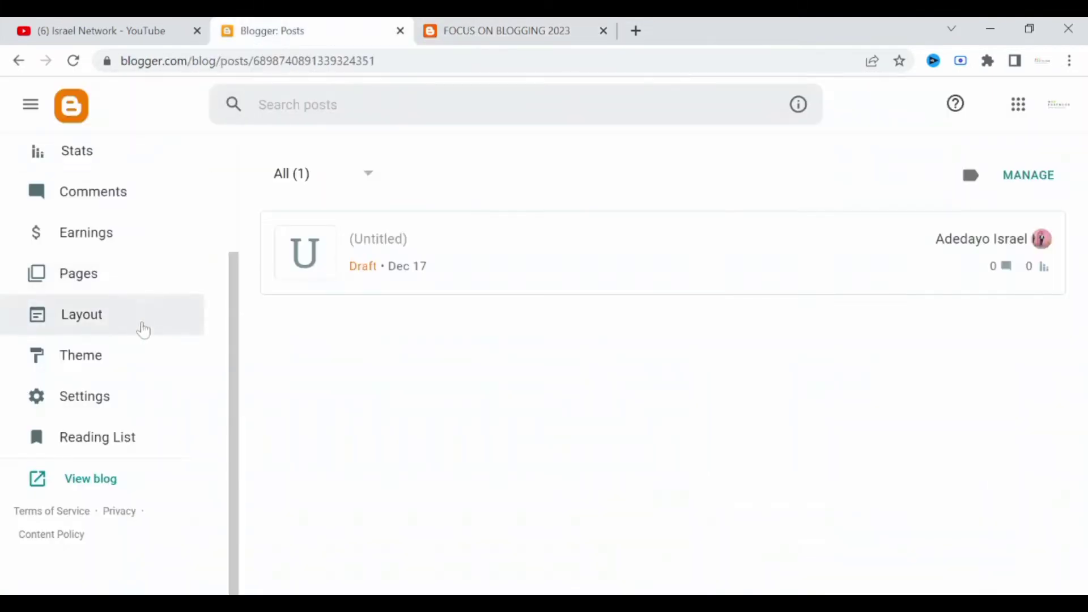
Open the Layout page for FOCUS ON BLOGGING 2023.
{"action": "left_click", "coordinate": [81, 313]}
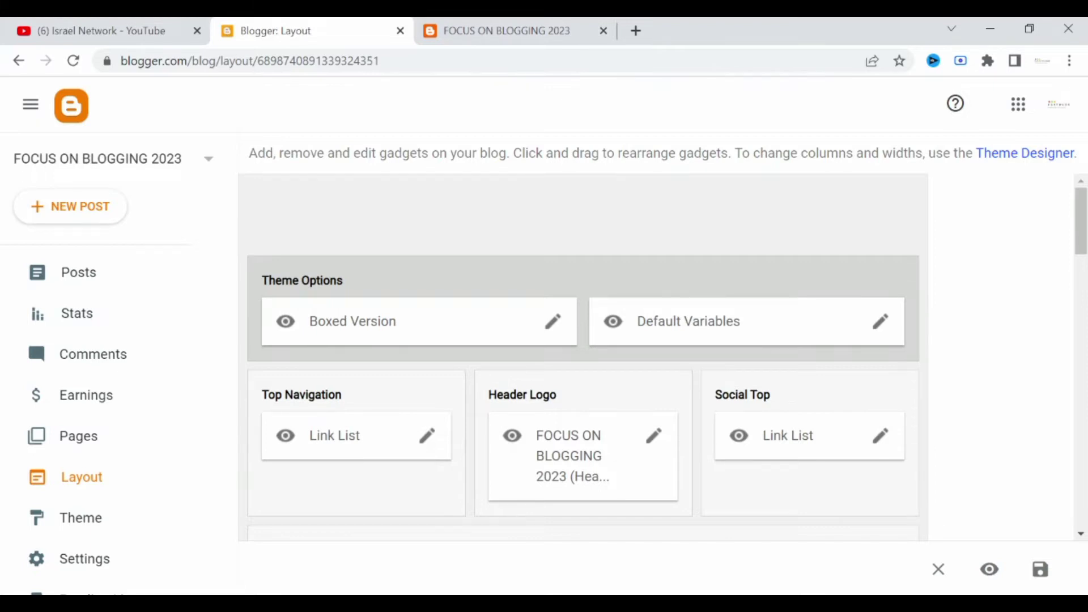
{"action": "mouse_move", "coordinate": [879, 440]}
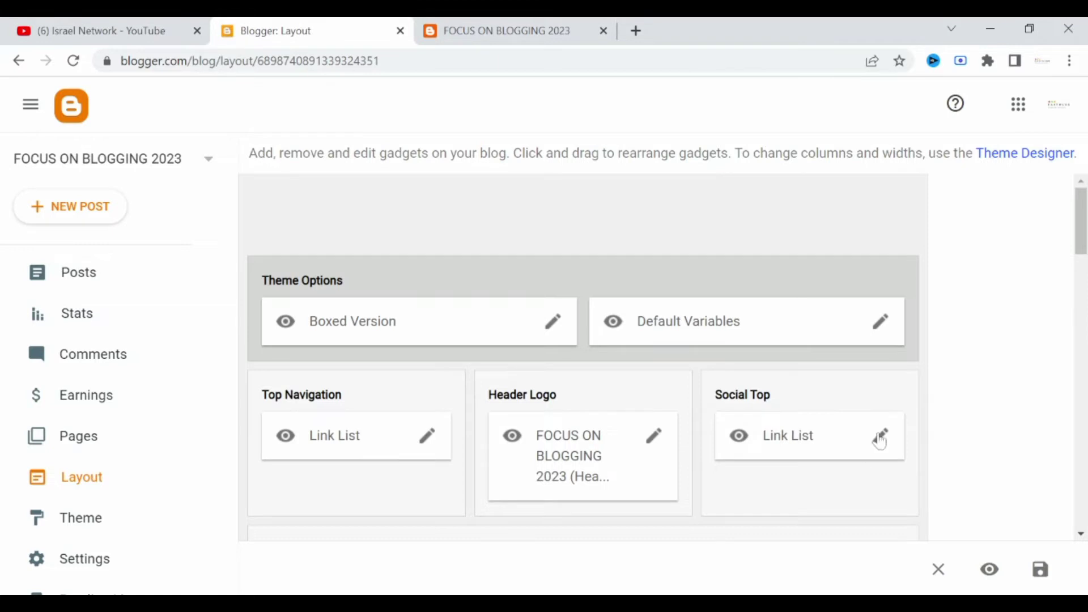
Open Social Top's Link List settings, then check the live blog's social icons.
{"action": "left_click", "coordinate": [881, 437]}
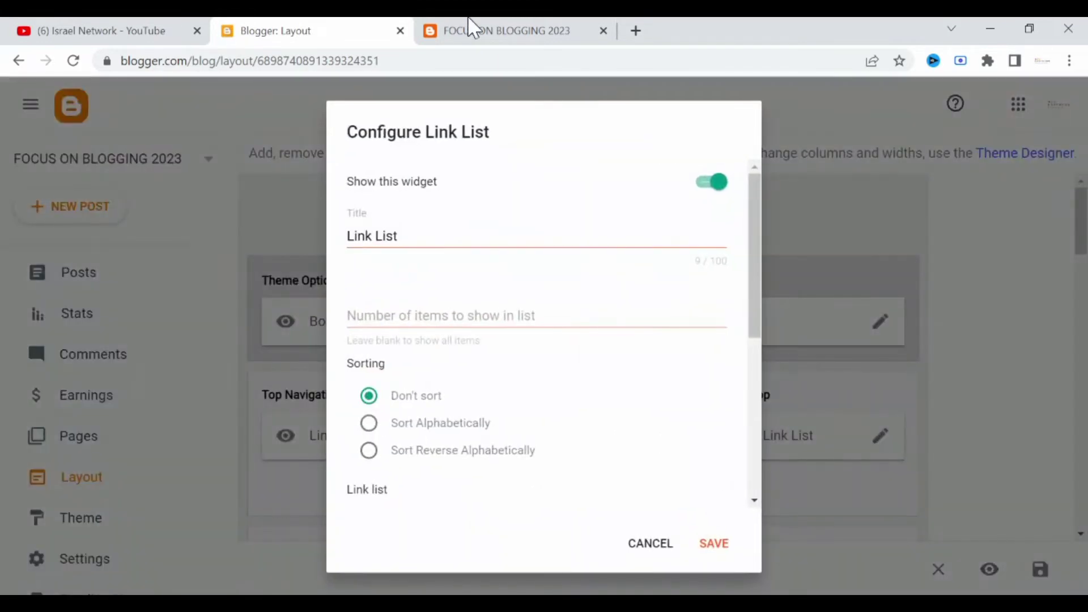
{"action": "left_click", "coordinate": [505, 30]}
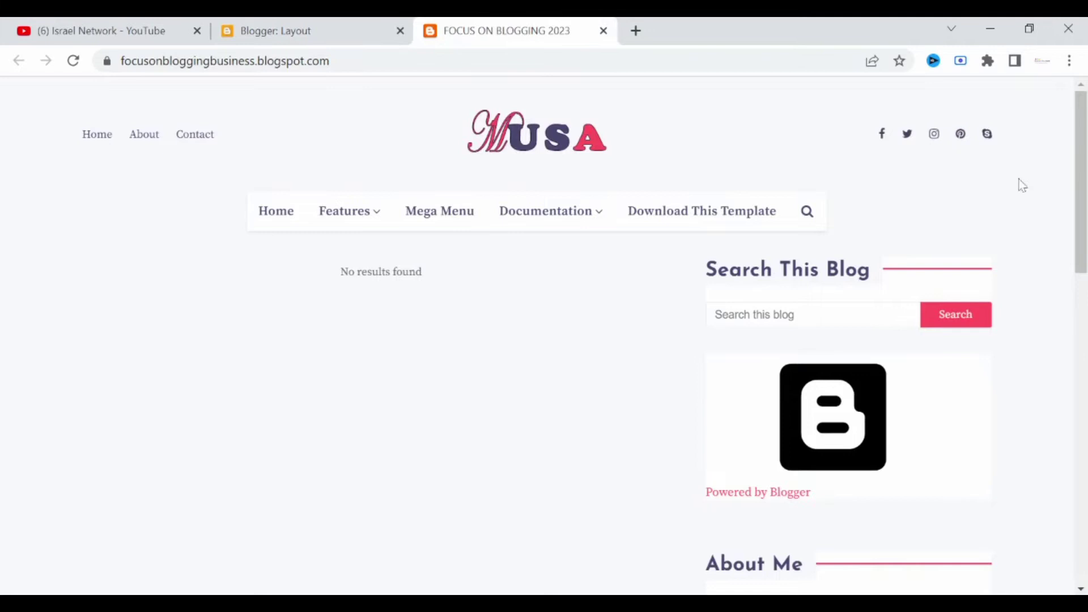
{"action": "mouse_move", "coordinate": [512, 81]}
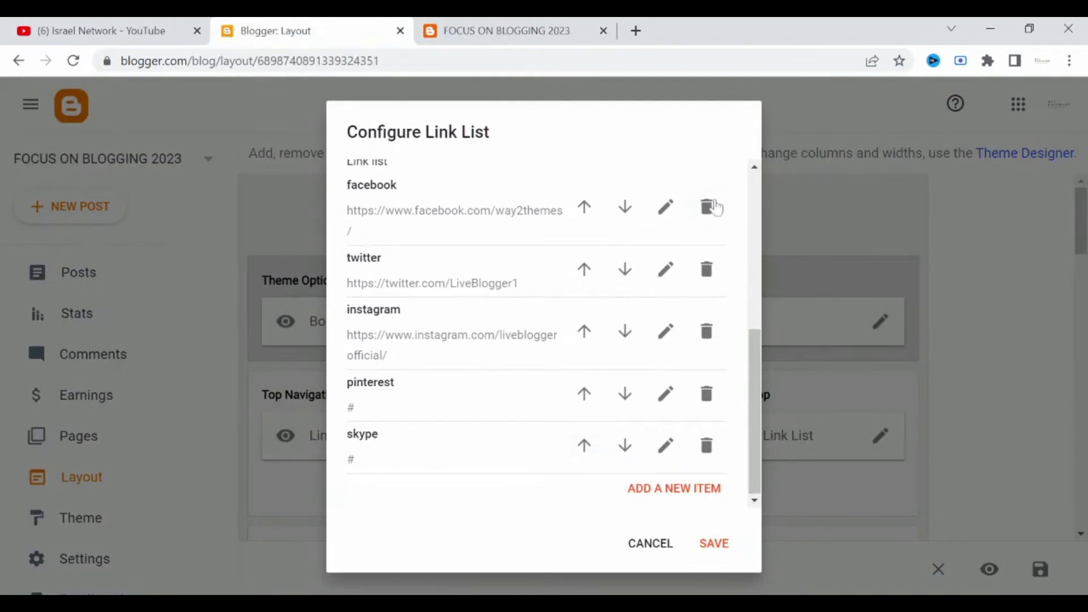
{"action": "mouse_move", "coordinate": [665, 207]}
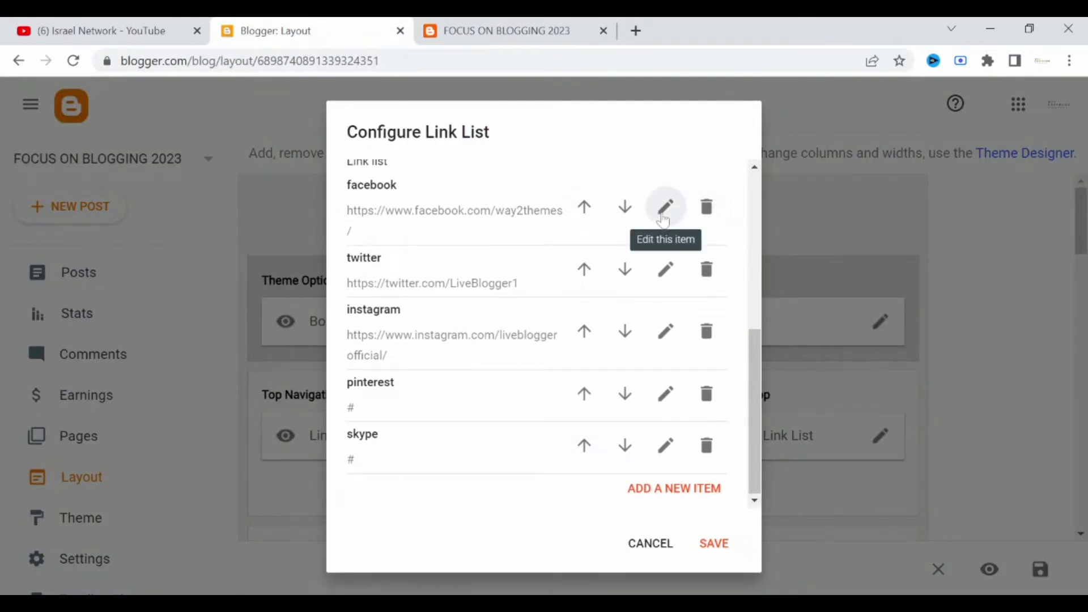
Inspect the facebook and twitter account URLs in Social Top, then cancel without changes.
{"action": "left_click", "coordinate": [665, 207]}
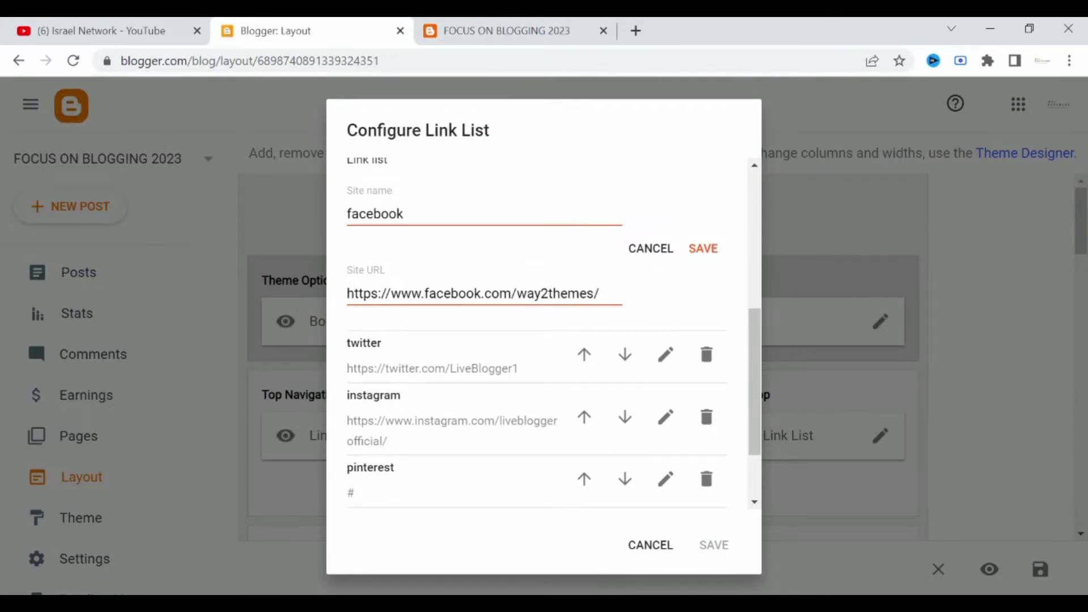
{"action": "double_click", "coordinate": [555, 293]}
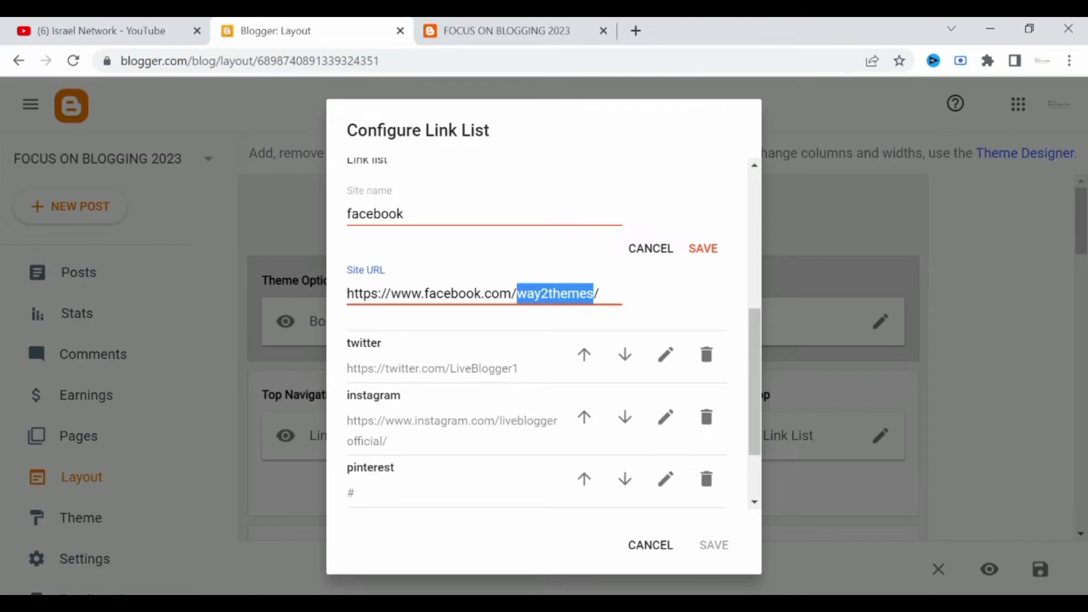
{"action": "mouse_move", "coordinate": [709, 269]}
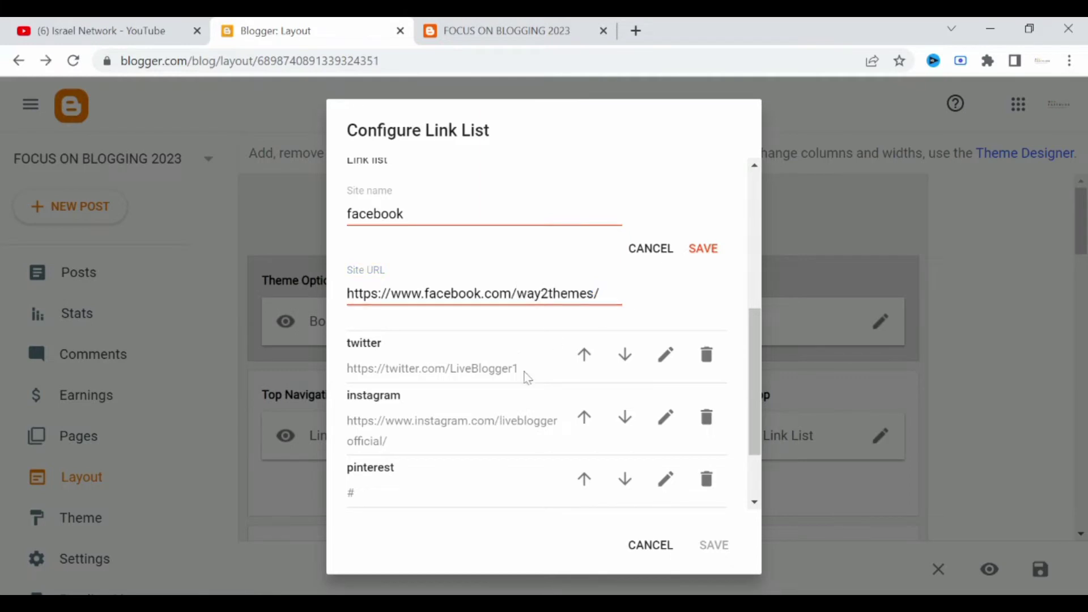
{"action": "left_click", "coordinate": [664, 355]}
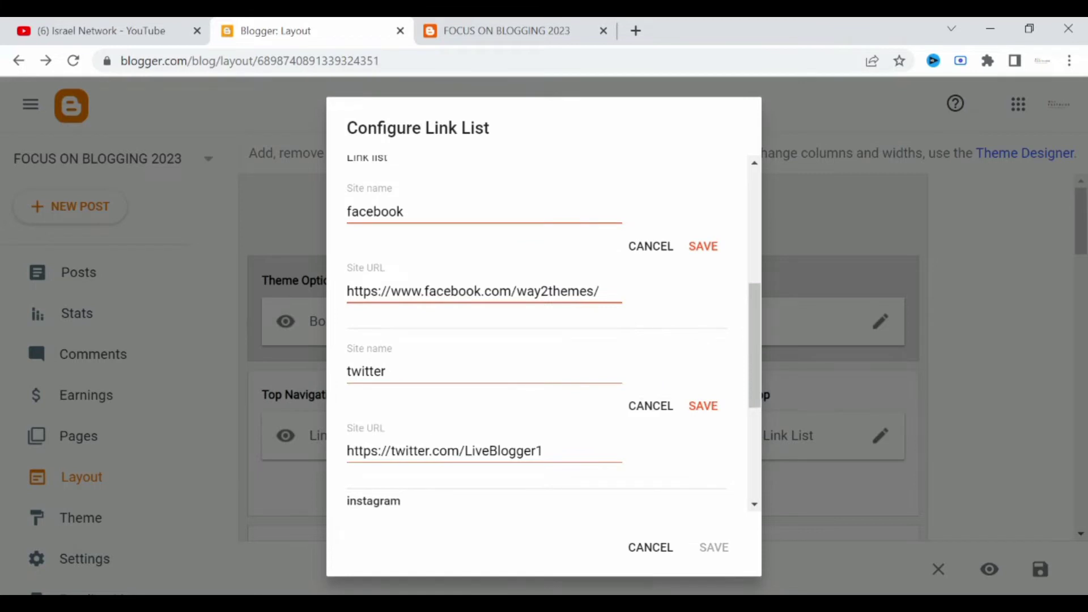
{"action": "double_click", "coordinate": [504, 451]}
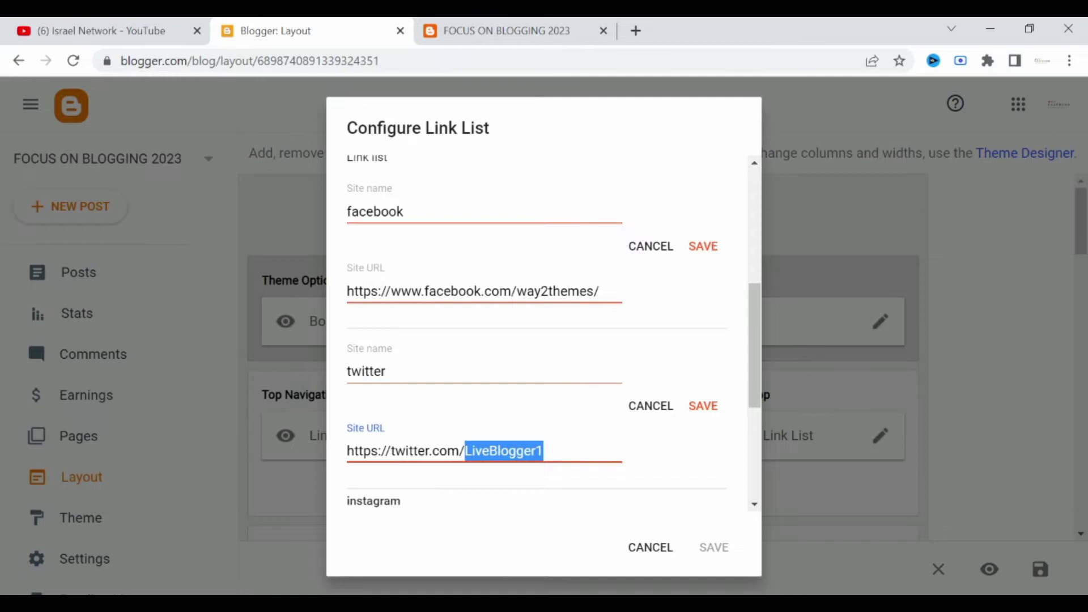
{"action": "scroll", "scroll_direction": "down", "scroll_amount": 3}
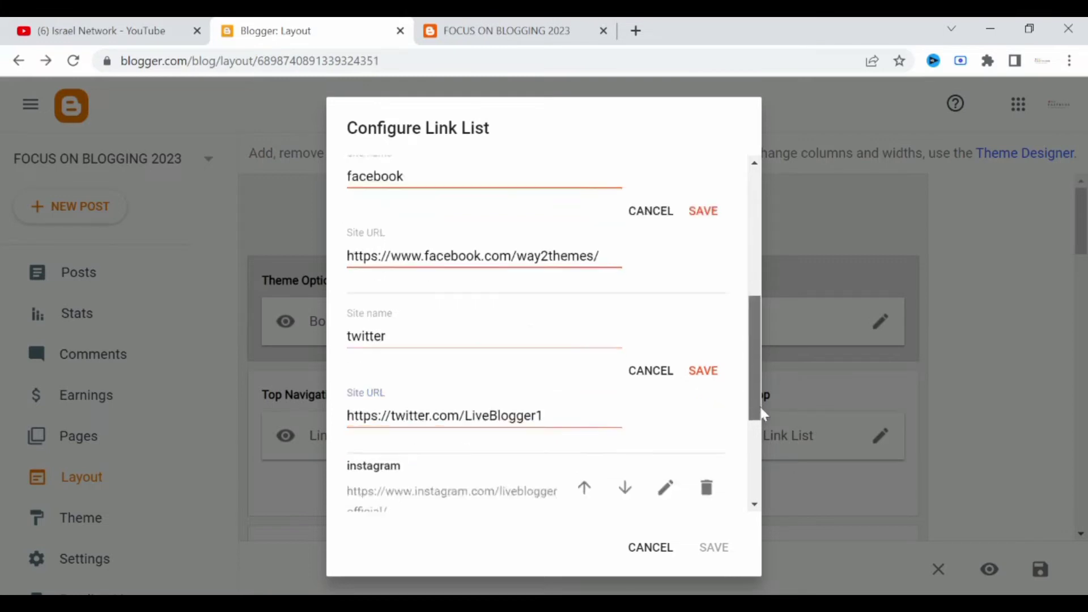
{"action": "scroll", "scroll_direction": "down", "scroll_amount": 3}
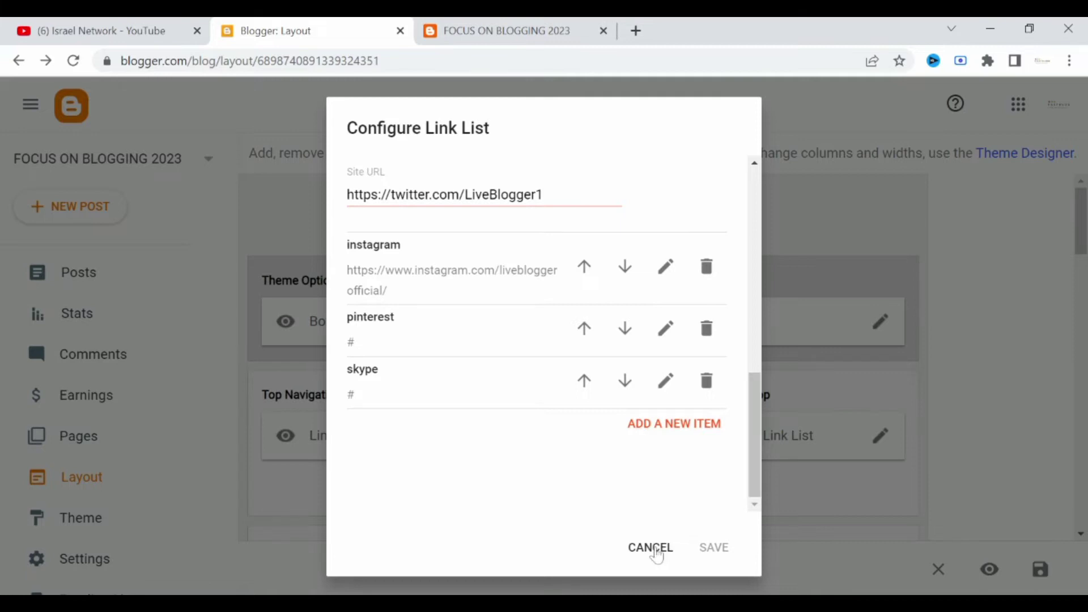
{"action": "left_click", "coordinate": [650, 548]}
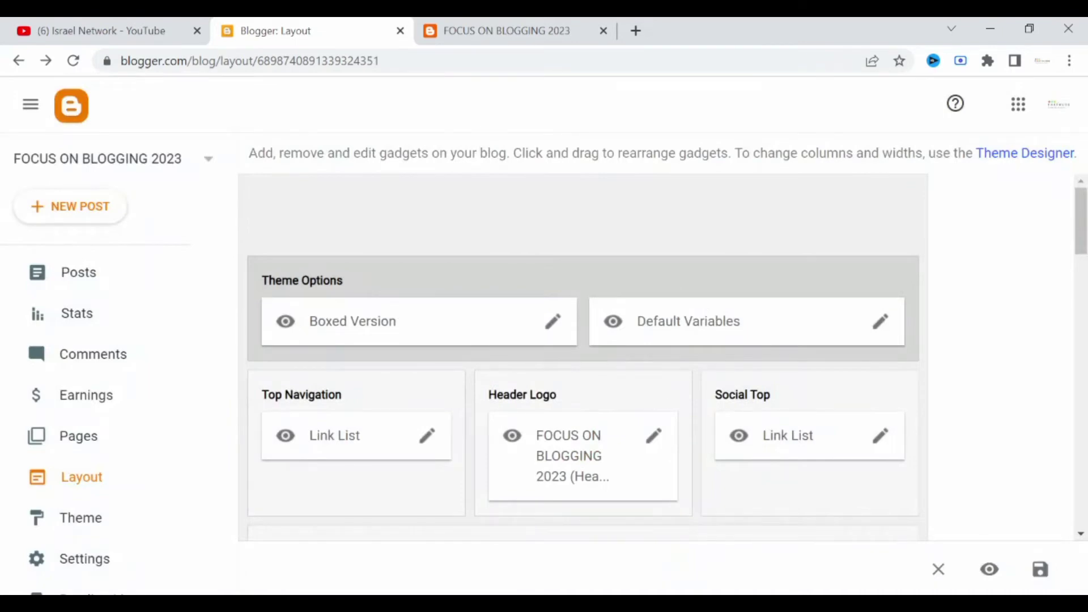
Switch Header Logo to an uploaded image with no file and save it.
{"action": "left_click", "coordinate": [653, 436]}
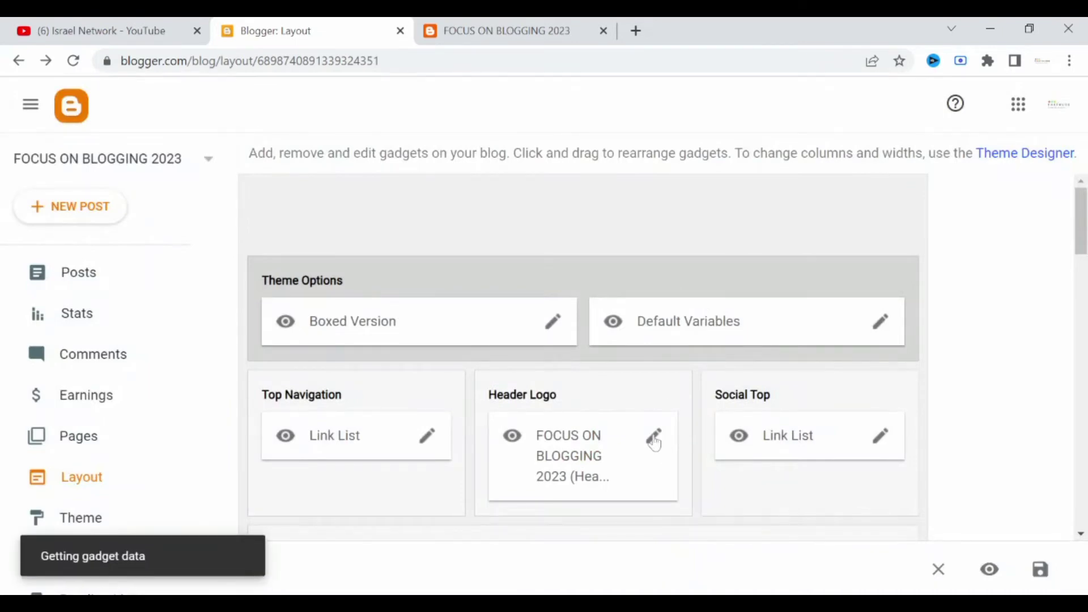
{"action": "left_click", "coordinate": [653, 440]}
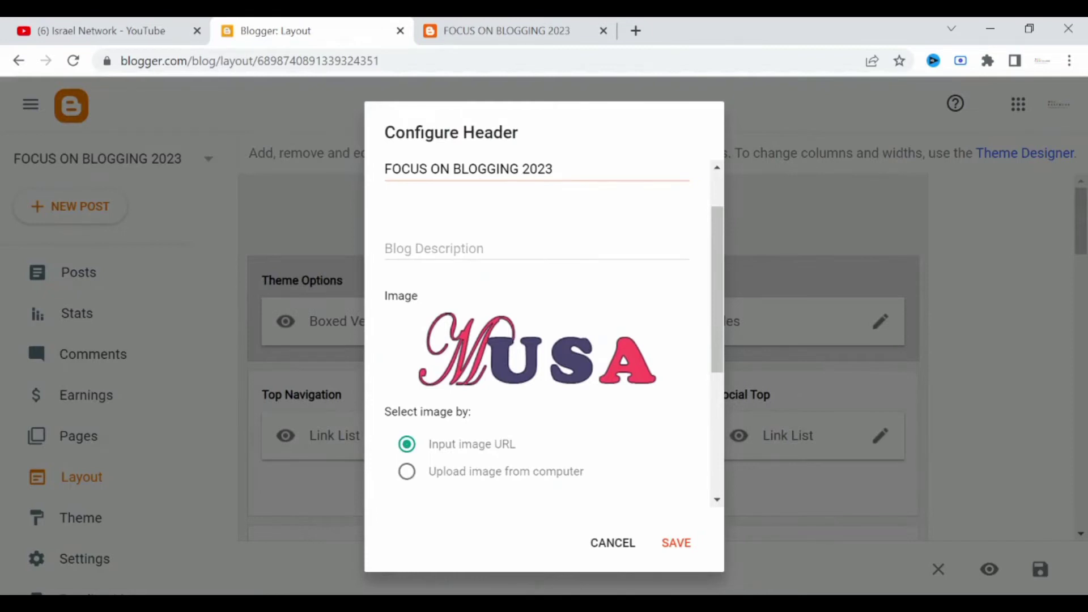
{"action": "left_click", "coordinate": [407, 471]}
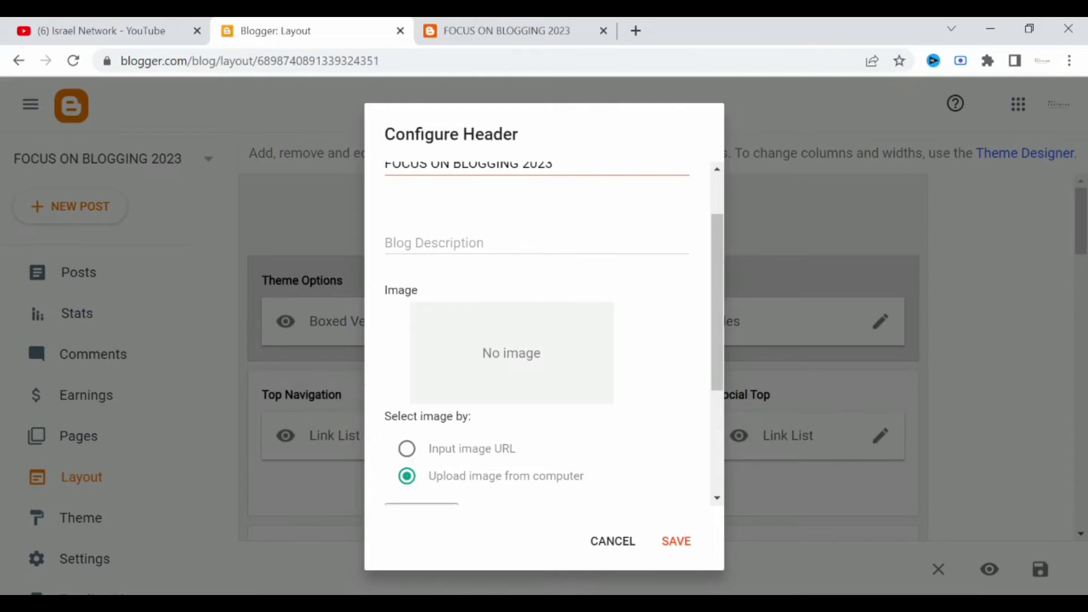
{"action": "scroll", "scroll_direction": "down", "scroll_amount": 3}
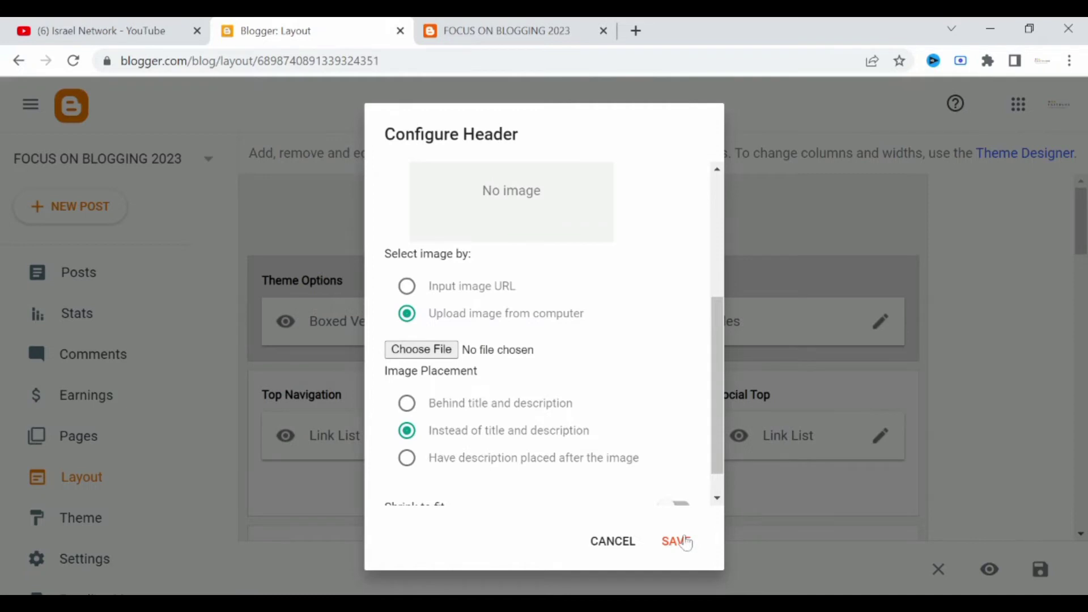
{"action": "left_click", "coordinate": [671, 541]}
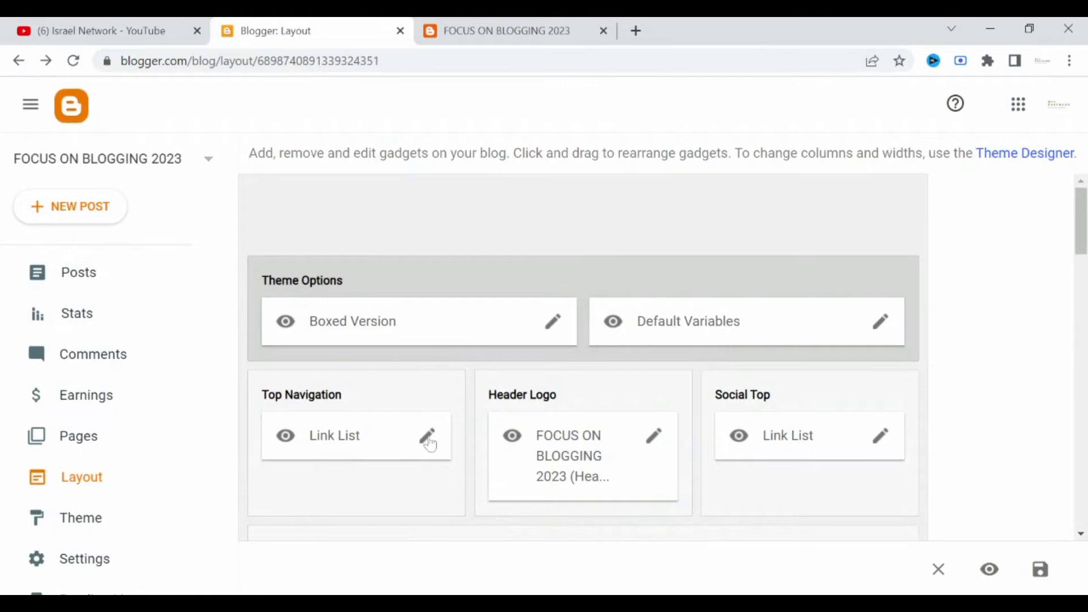
Review Top Navigation's Home, About and Contact links, then view the live blog.
{"action": "scroll", "scroll_direction": "down", "scroll_amount": 3}
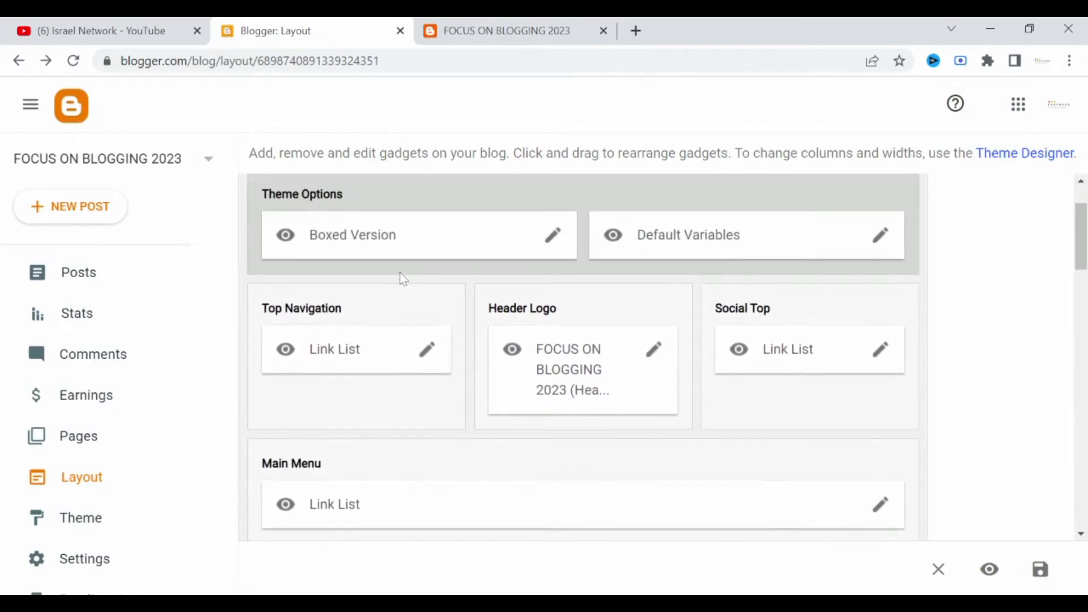
{"action": "left_click", "coordinate": [427, 349]}
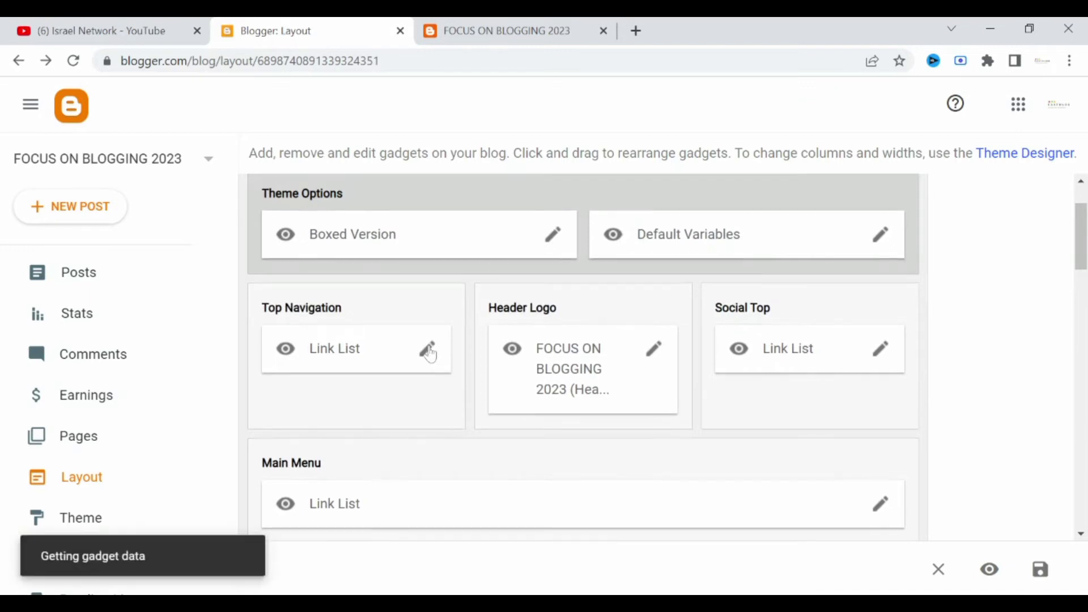
{"action": "left_click", "coordinate": [428, 349]}
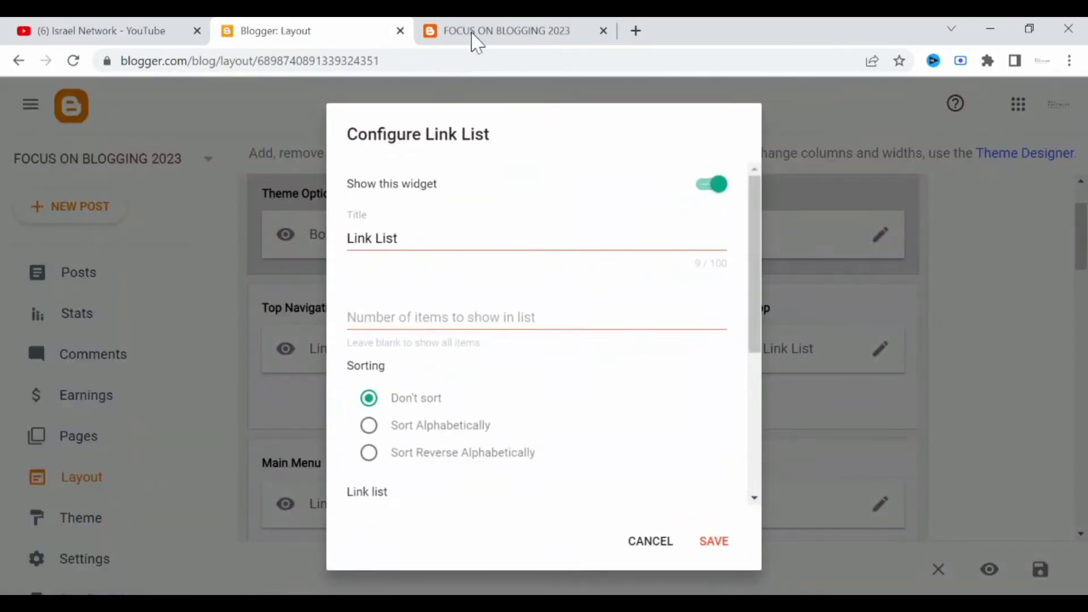
{"action": "left_click", "coordinate": [505, 31]}
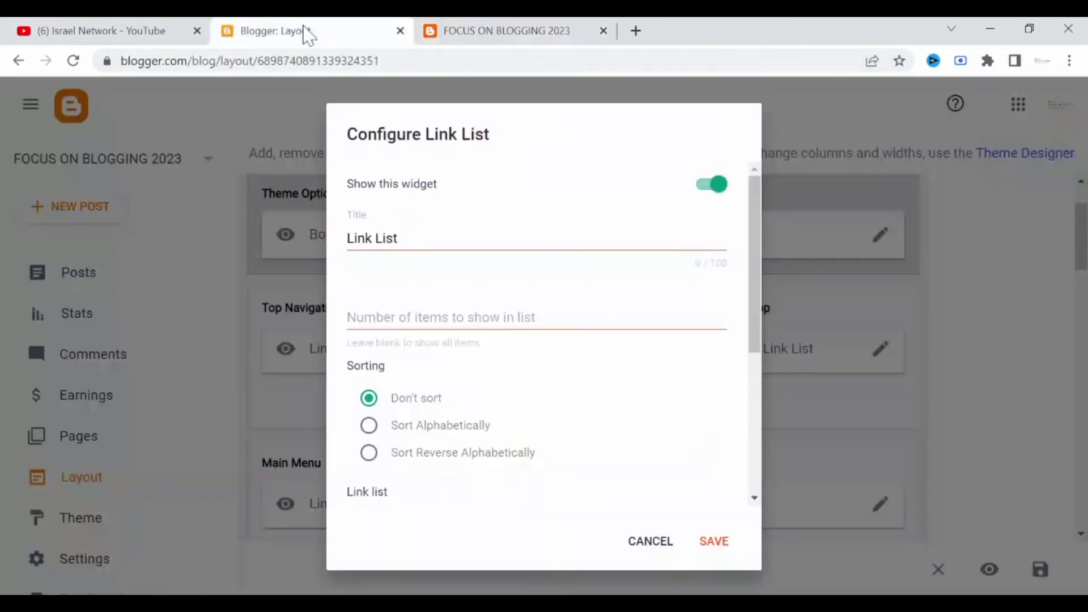
{"action": "scroll", "scroll_direction": "down", "scroll_amount": 3}
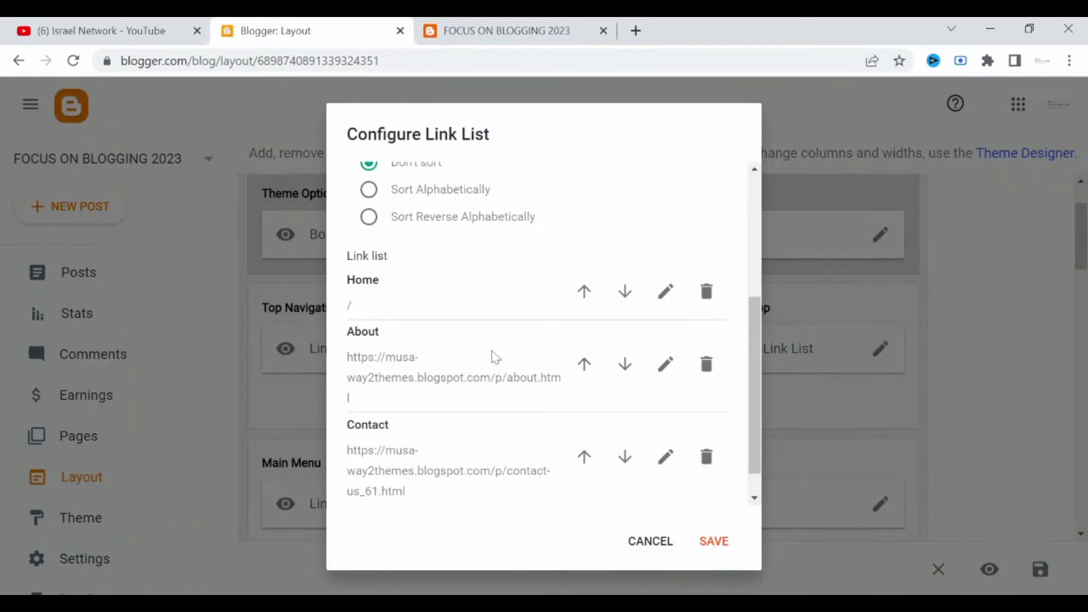
{"action": "scroll", "scroll_direction": "down", "scroll_amount": 3}
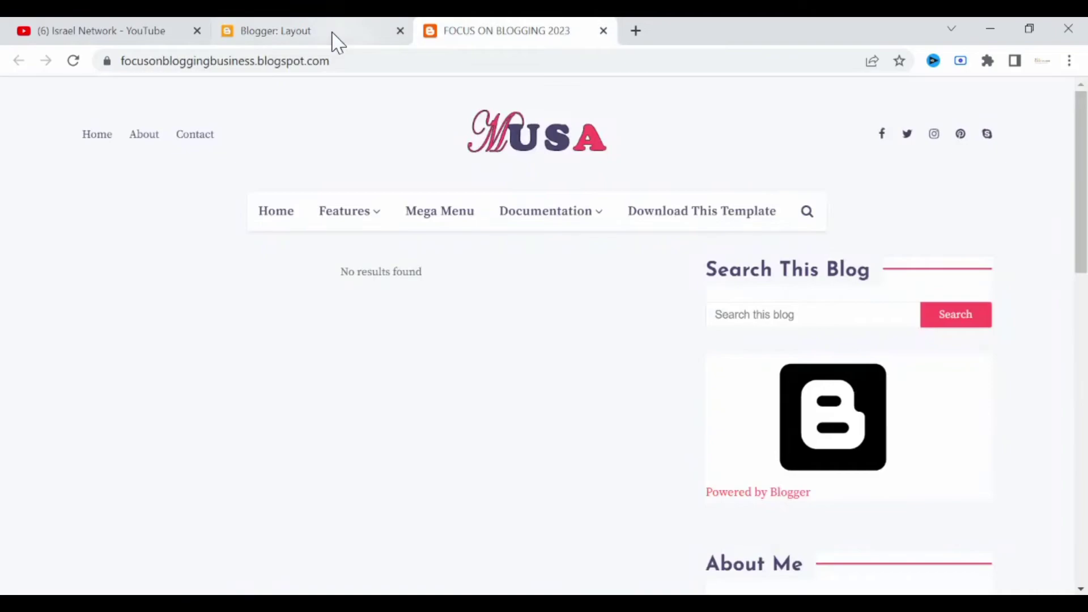
Scroll the layout editor down to the Menu Footer gadgets and show the blog list.
{"action": "left_click", "coordinate": [276, 30]}
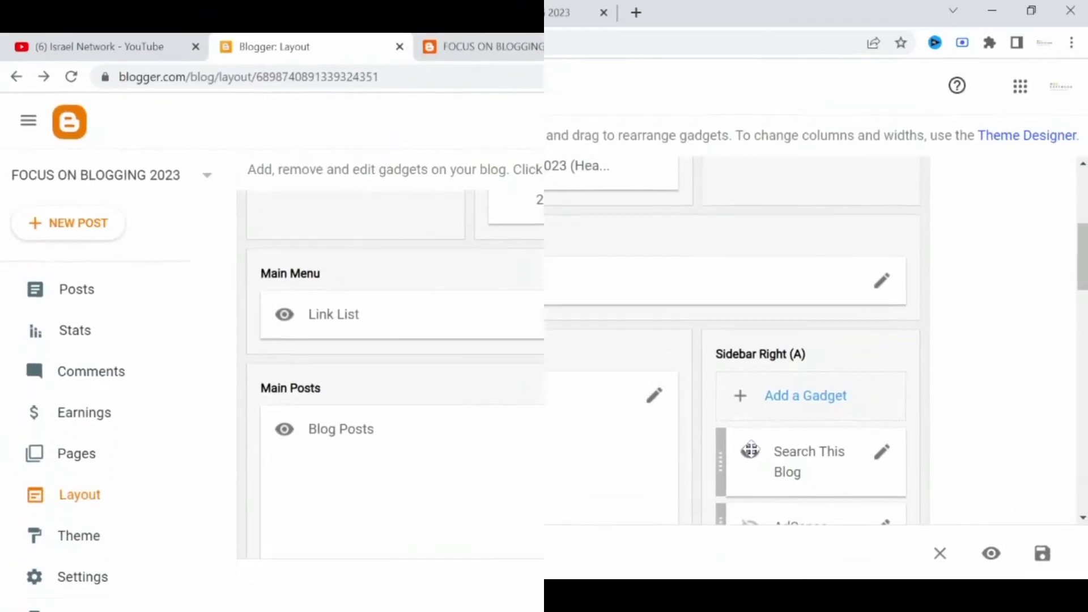
{"action": "scroll", "scroll_direction": "down", "scroll_amount": 3}
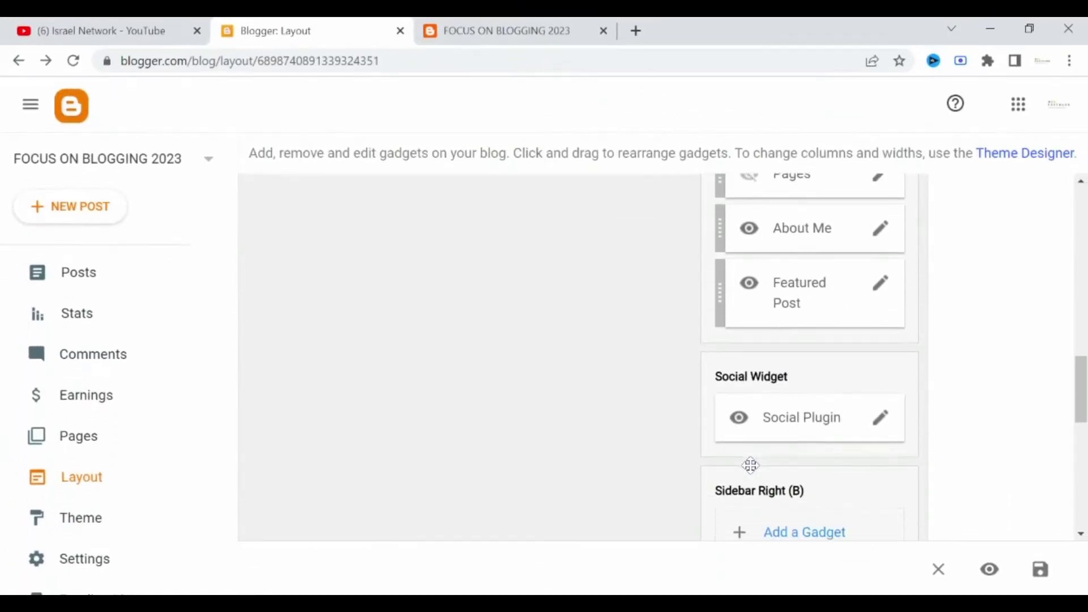
{"action": "scroll", "scroll_direction": "down", "scroll_amount": 3}
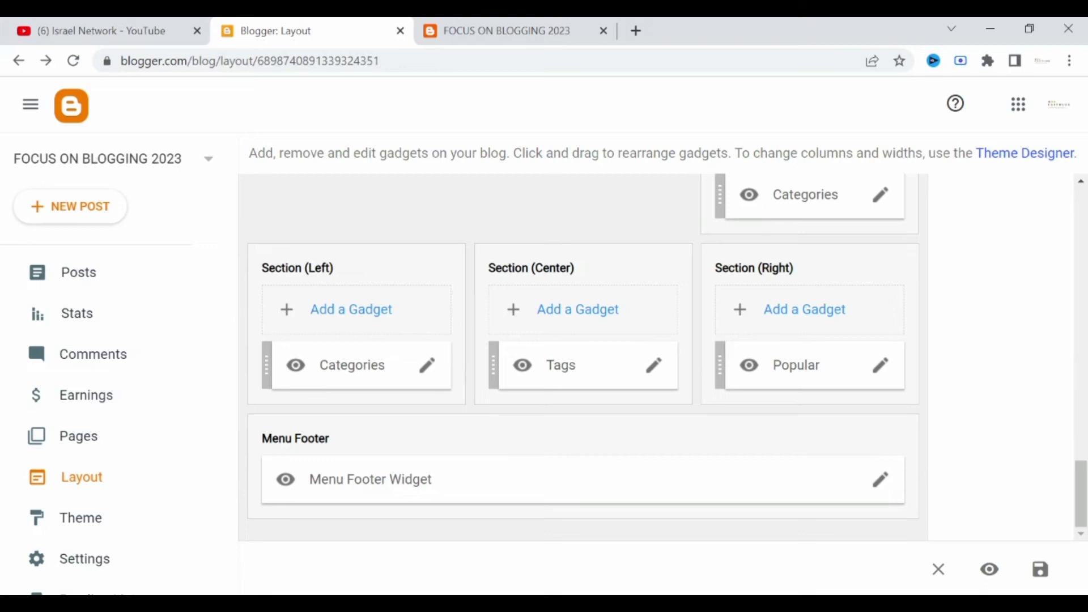
{"action": "mouse_move", "coordinate": [704, 292]}
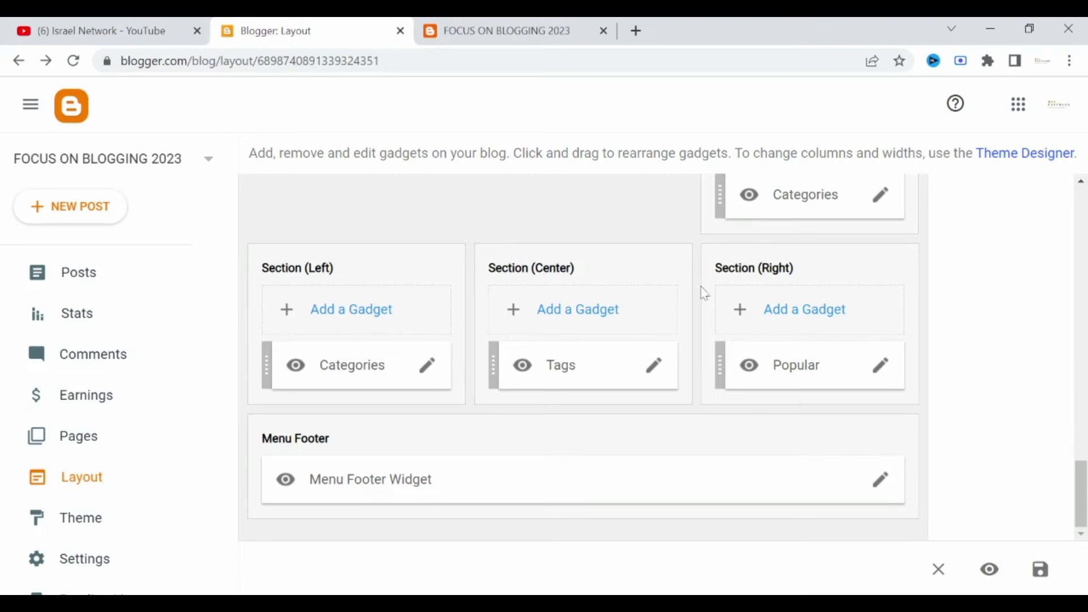
{"action": "left_click", "coordinate": [207, 158]}
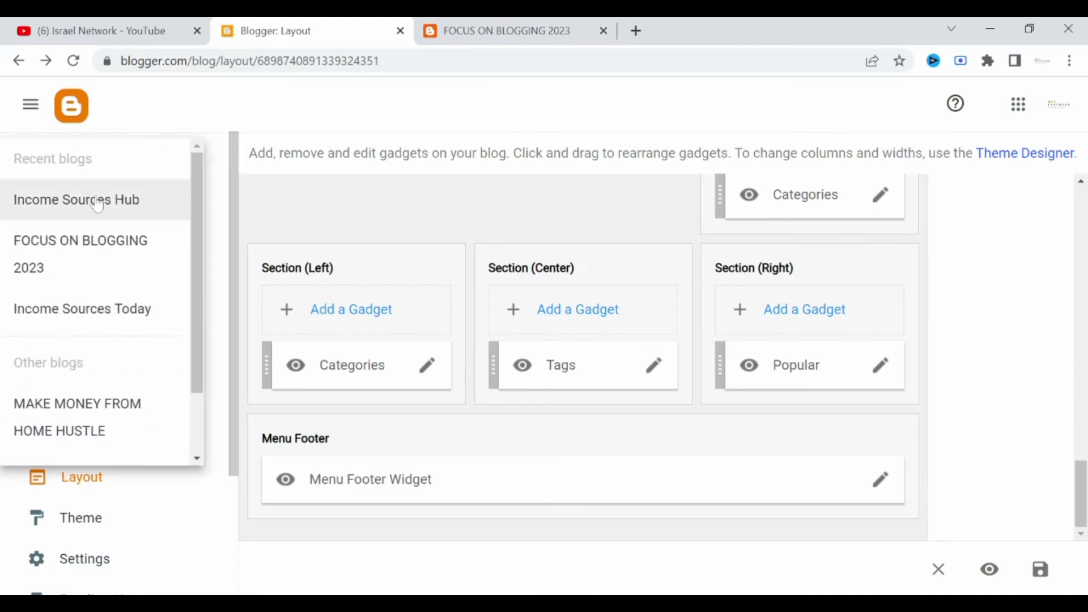
Switch to Income Sources Hub, close the FOCUS ON BLOGGING 2023 tab, and view its live site.
{"action": "left_click", "coordinate": [76, 199]}
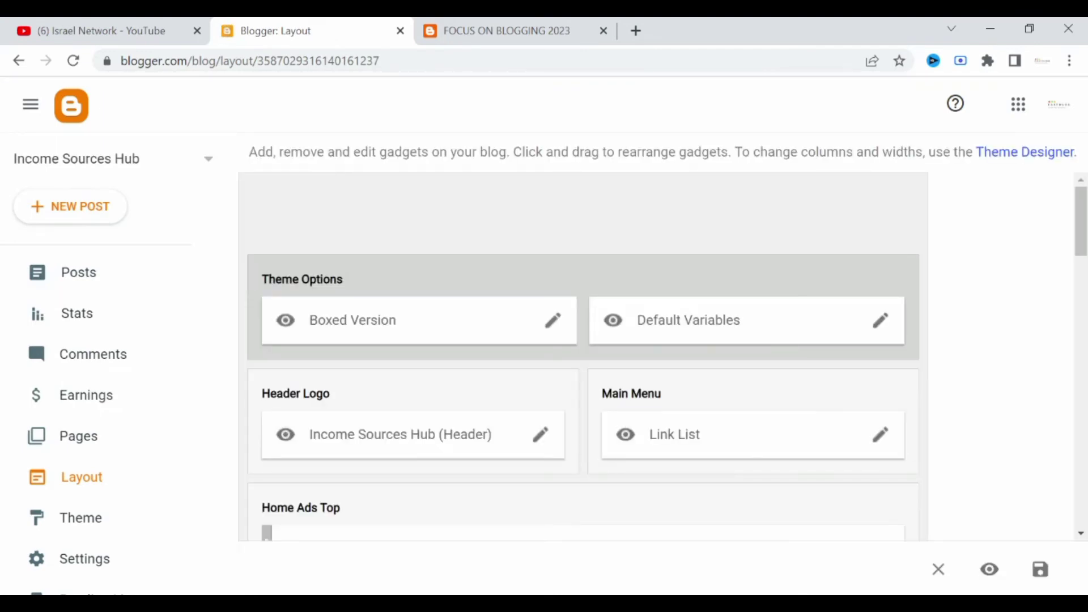
{"action": "scroll", "scroll_direction": "down", "scroll_amount": 3}
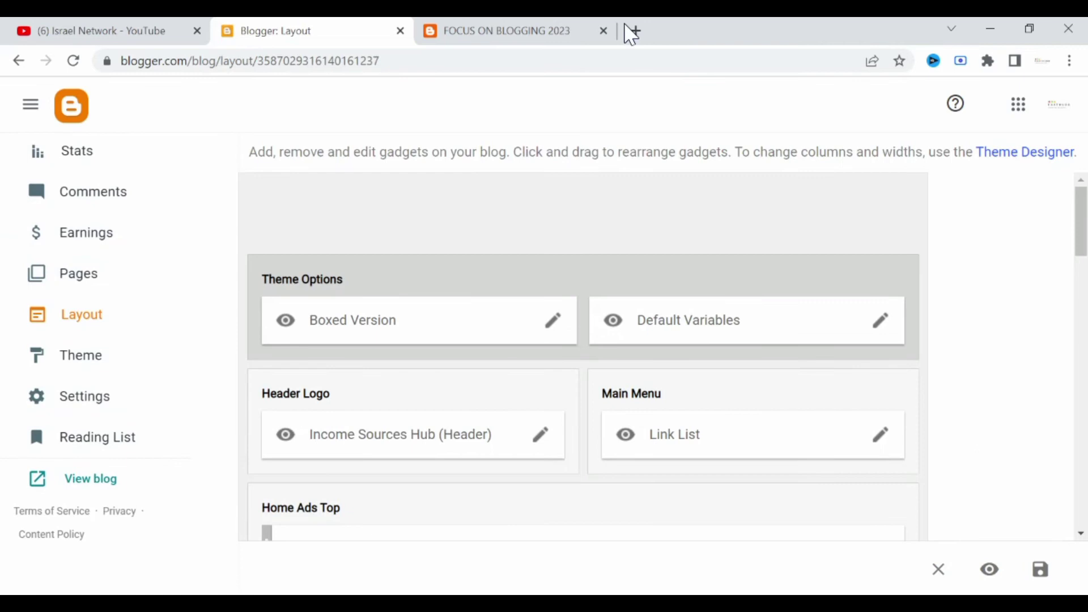
{"action": "left_click", "coordinate": [603, 31]}
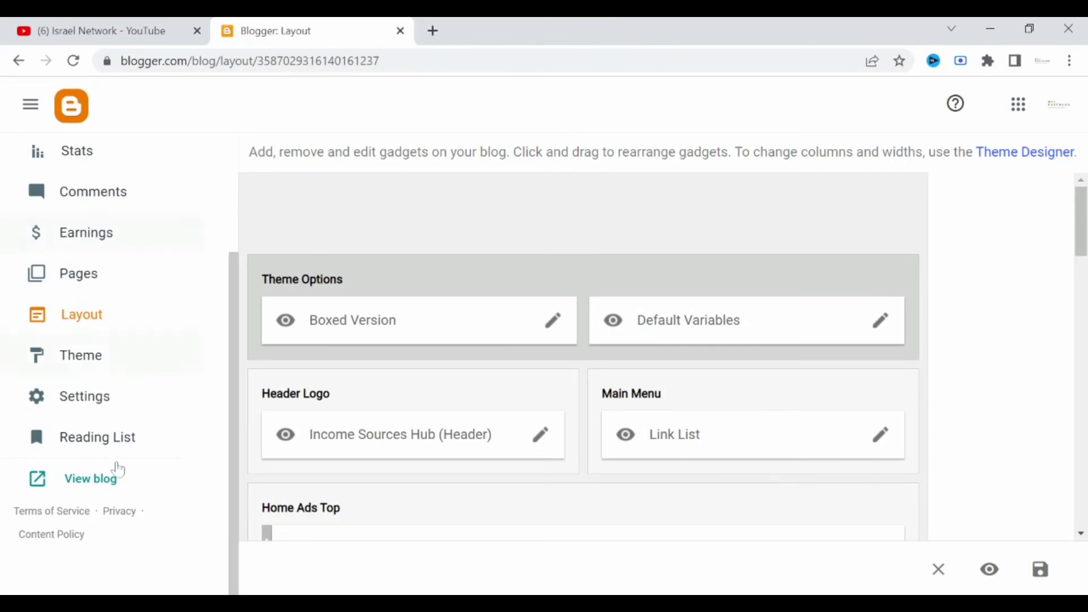
{"action": "left_click", "coordinate": [89, 478]}
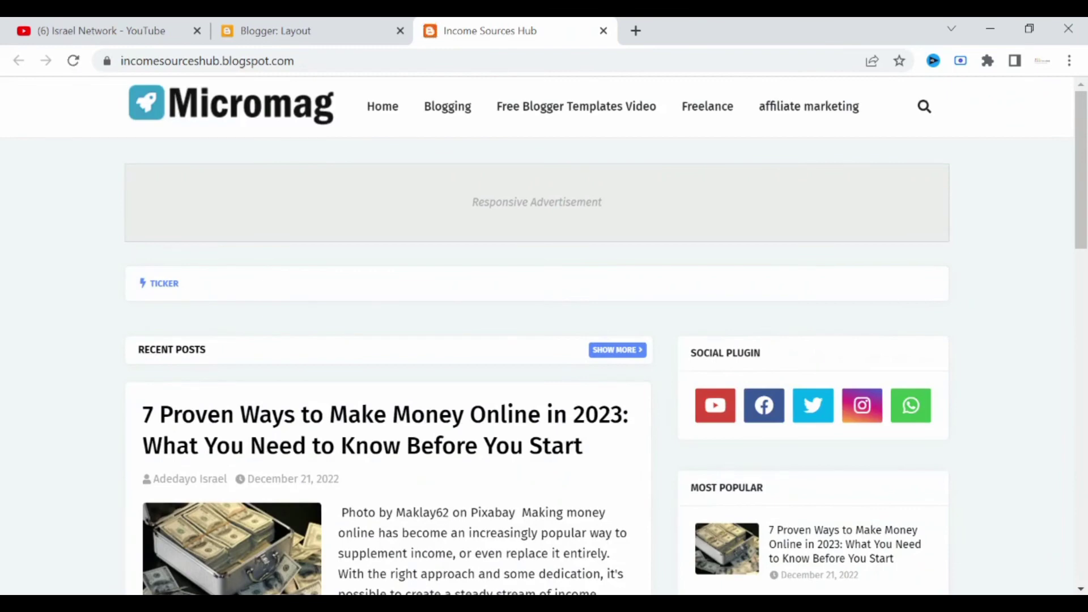
{"action": "mouse_move", "coordinate": [211, 132]}
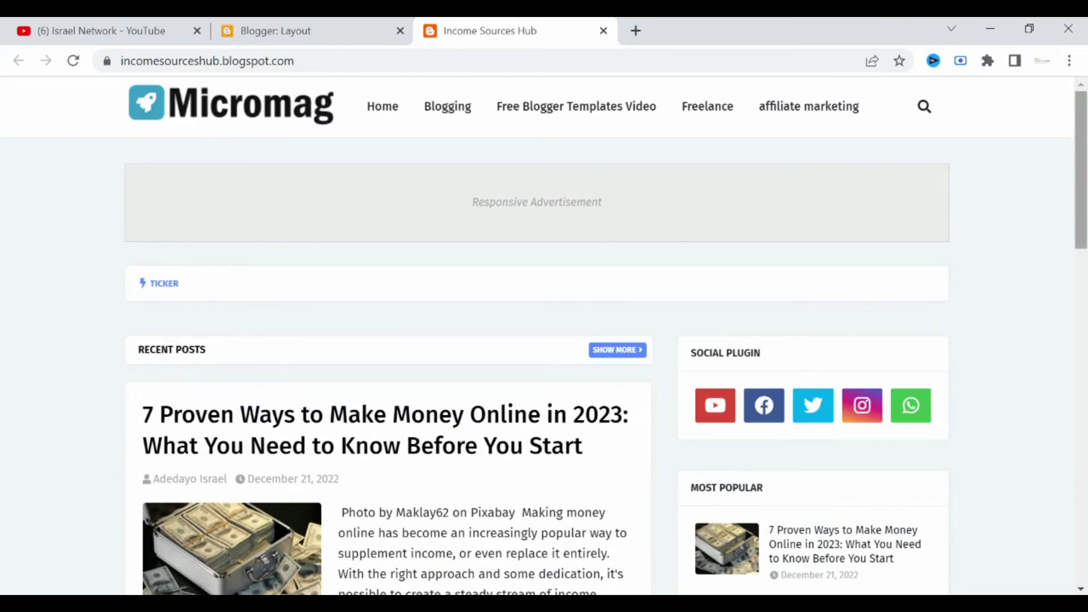
Open the recent post '7 Proven Ways to Make Money Online in 2023'.
{"action": "scroll", "scroll_direction": "down", "scroll_amount": 3}
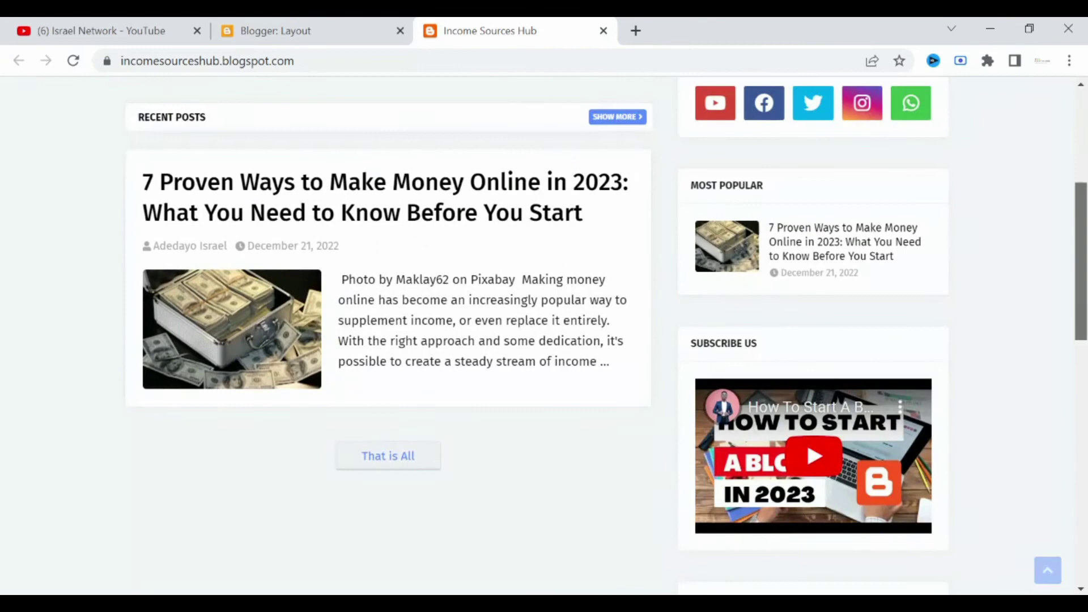
{"action": "mouse_move", "coordinate": [408, 165]}
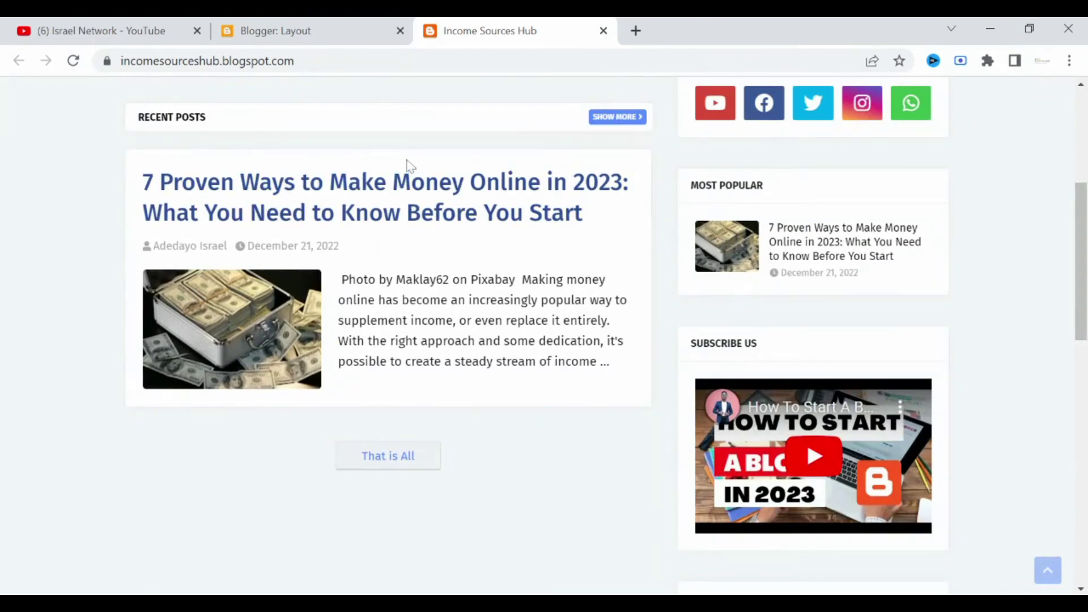
{"action": "left_click", "coordinate": [384, 197]}
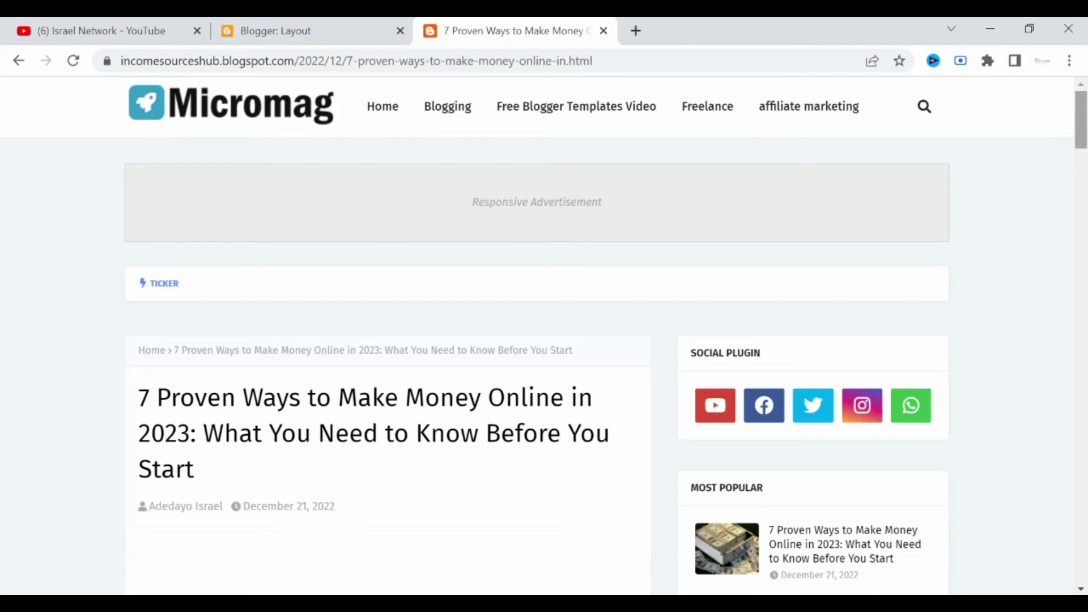
{"action": "scroll", "scroll_direction": "down", "scroll_amount": 3}
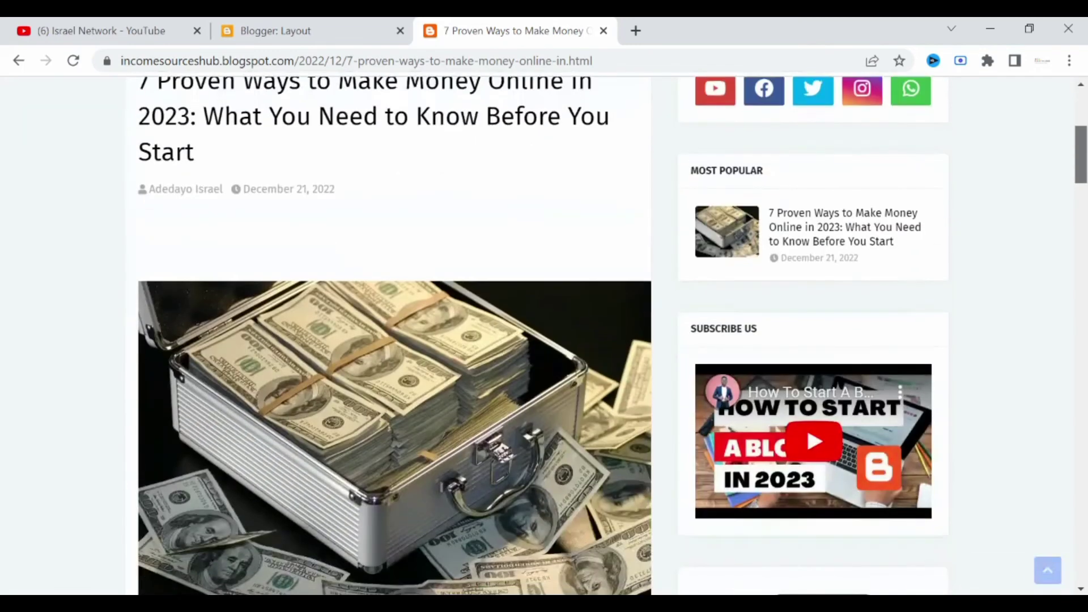
{"action": "scroll", "scroll_direction": "down", "scroll_amount": 3}
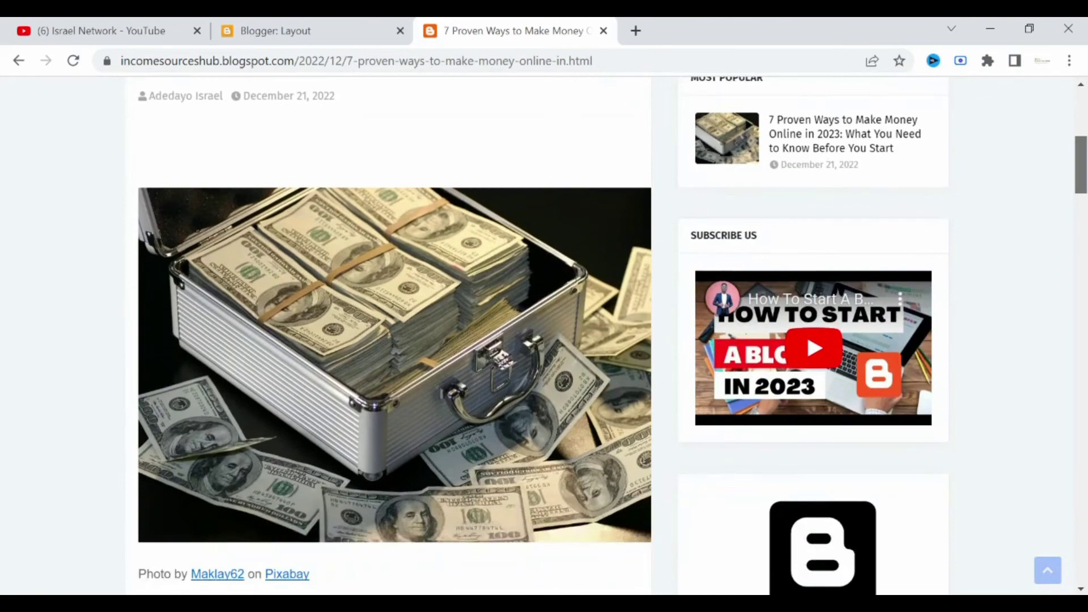
{"action": "scroll", "scroll_direction": "down", "scroll_amount": 3}
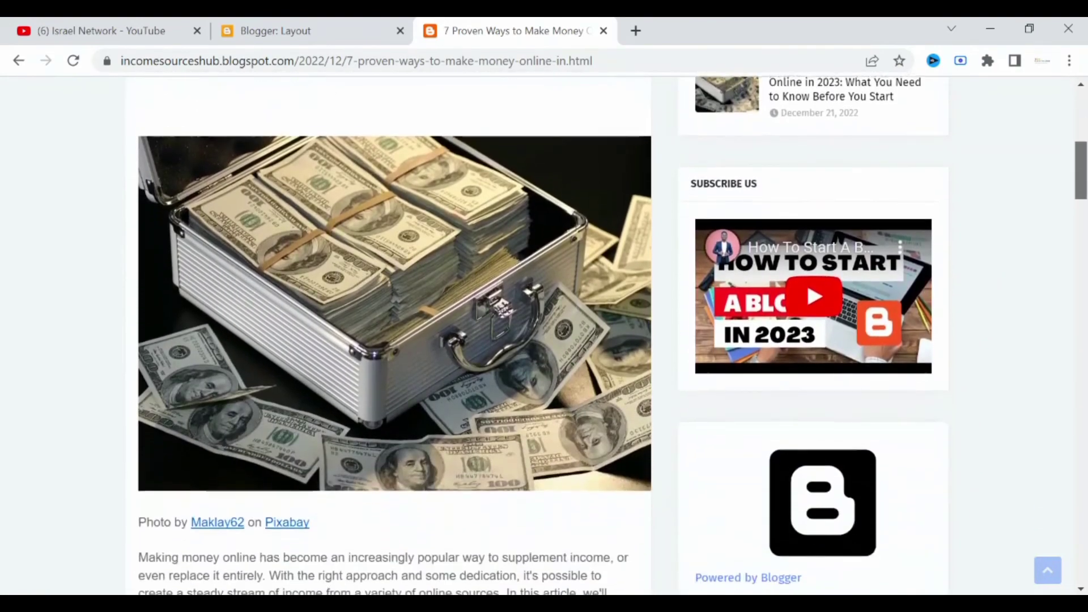
{"action": "scroll", "scroll_direction": "down", "scroll_amount": 3}
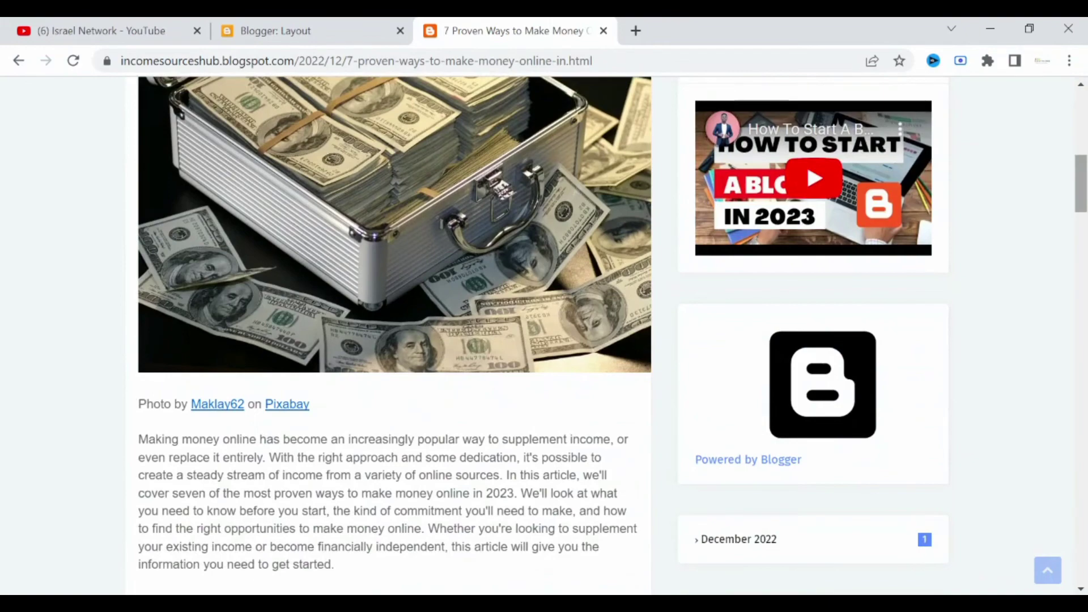
{"action": "scroll", "scroll_direction": "down", "scroll_amount": 3}
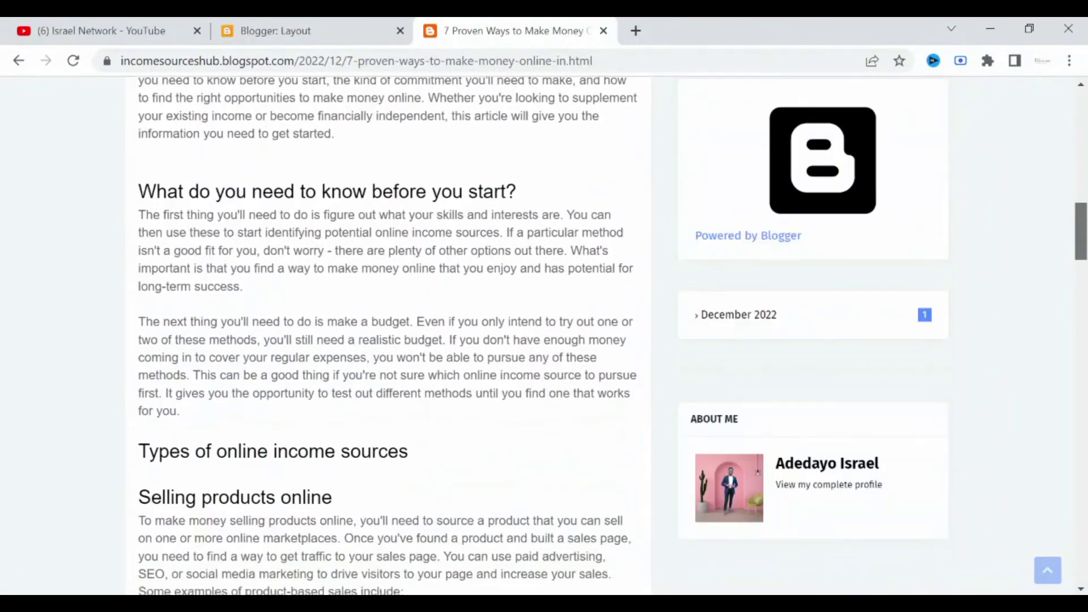
{"action": "scroll", "scroll_direction": "down", "scroll_amount": 3}
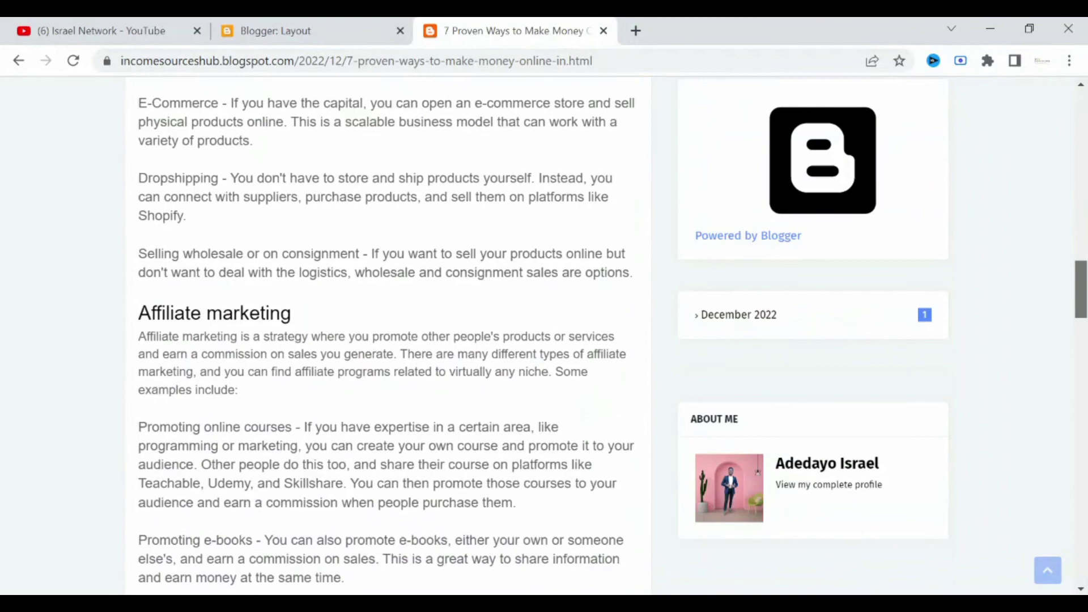
{"action": "scroll", "scroll_direction": "down", "scroll_amount": 3}
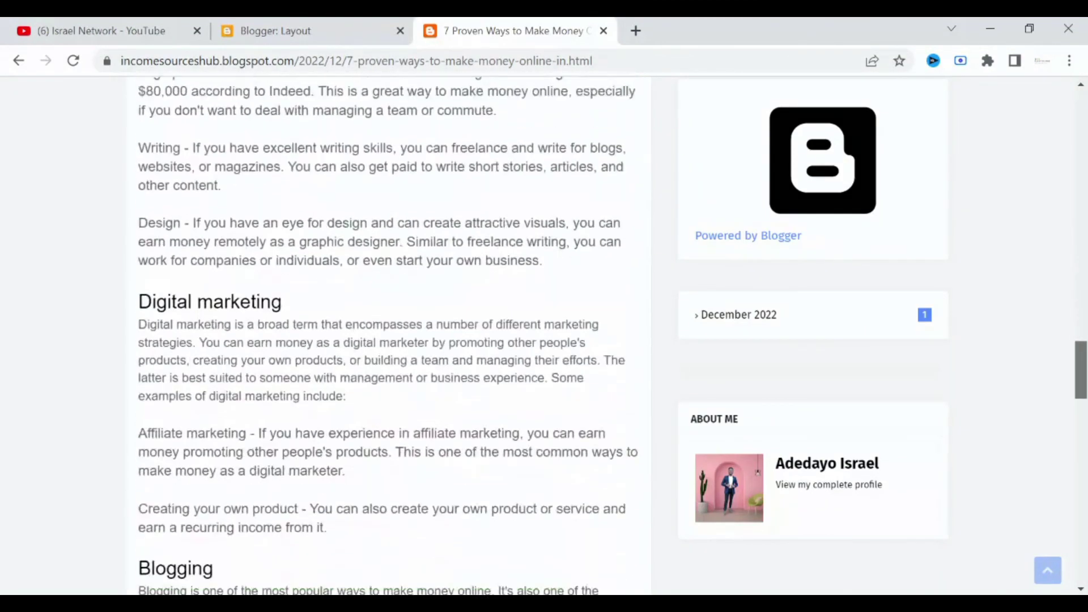
{"action": "scroll", "scroll_direction": "down", "scroll_amount": 3}
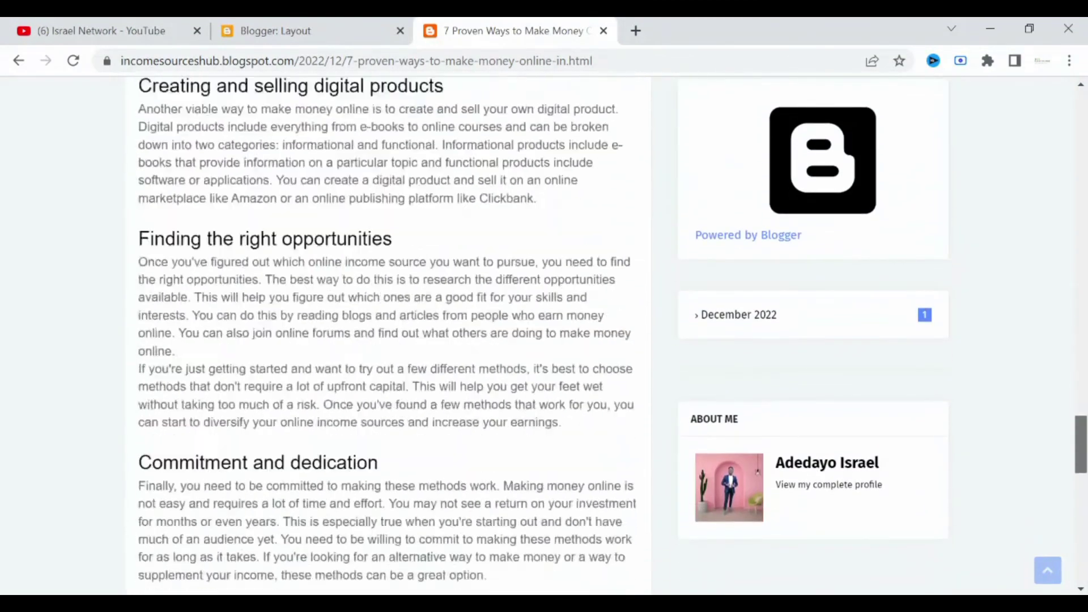
{"action": "scroll", "scroll_direction": "down", "scroll_amount": 3}
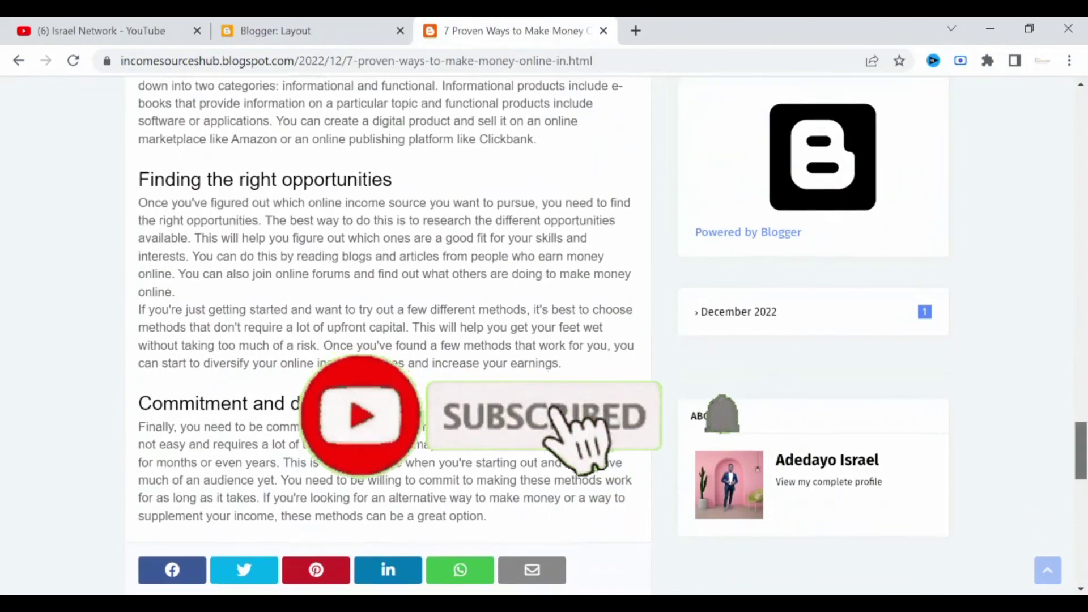
{"action": "scroll", "scroll_direction": "down", "scroll_amount": 3}
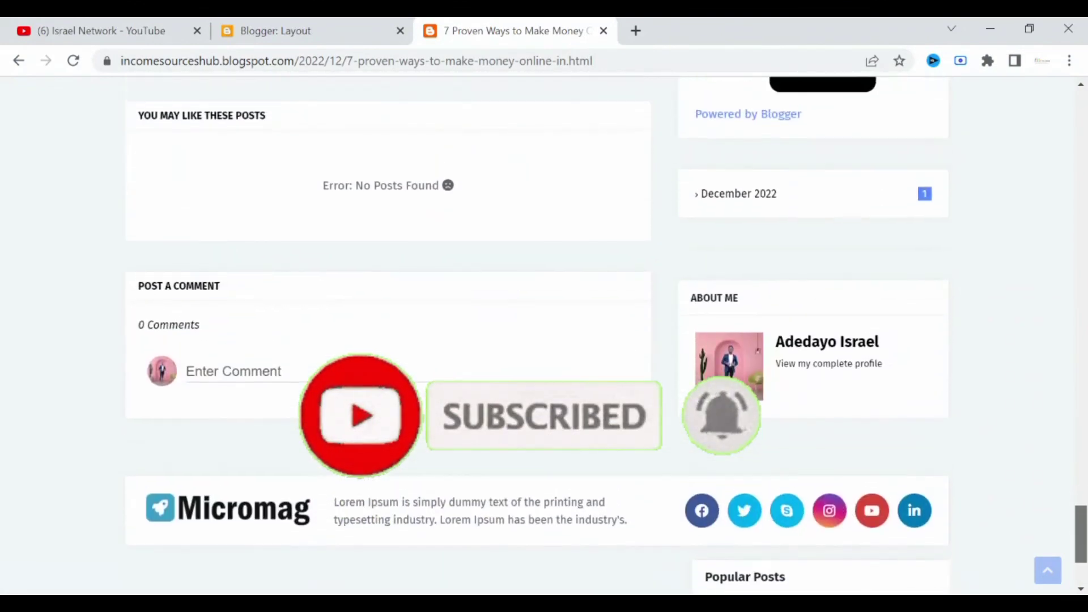
{"action": "scroll", "scroll_direction": "up", "scroll_amount": 3}
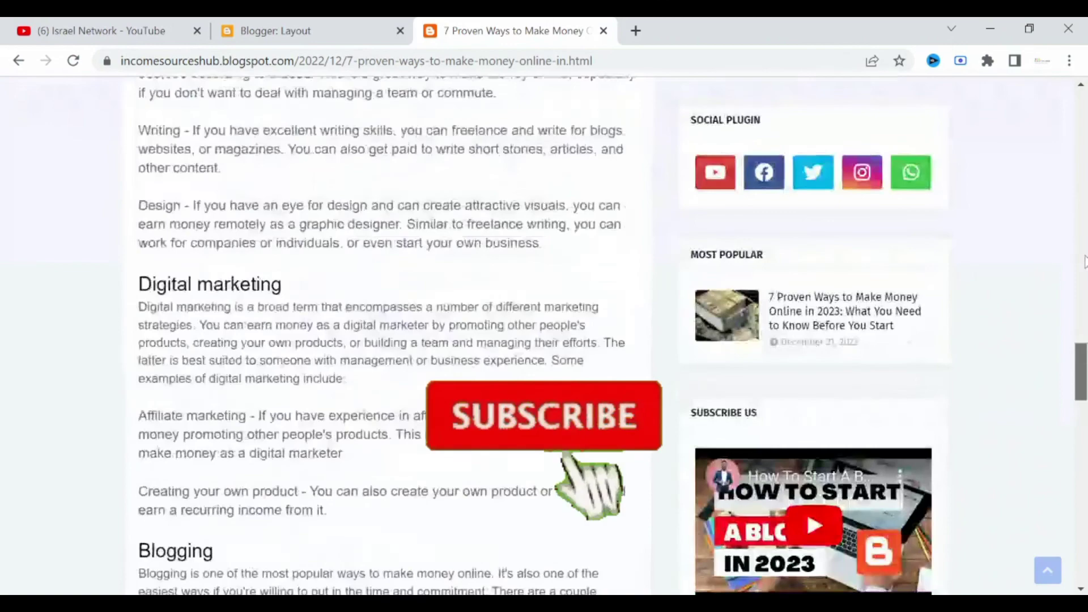